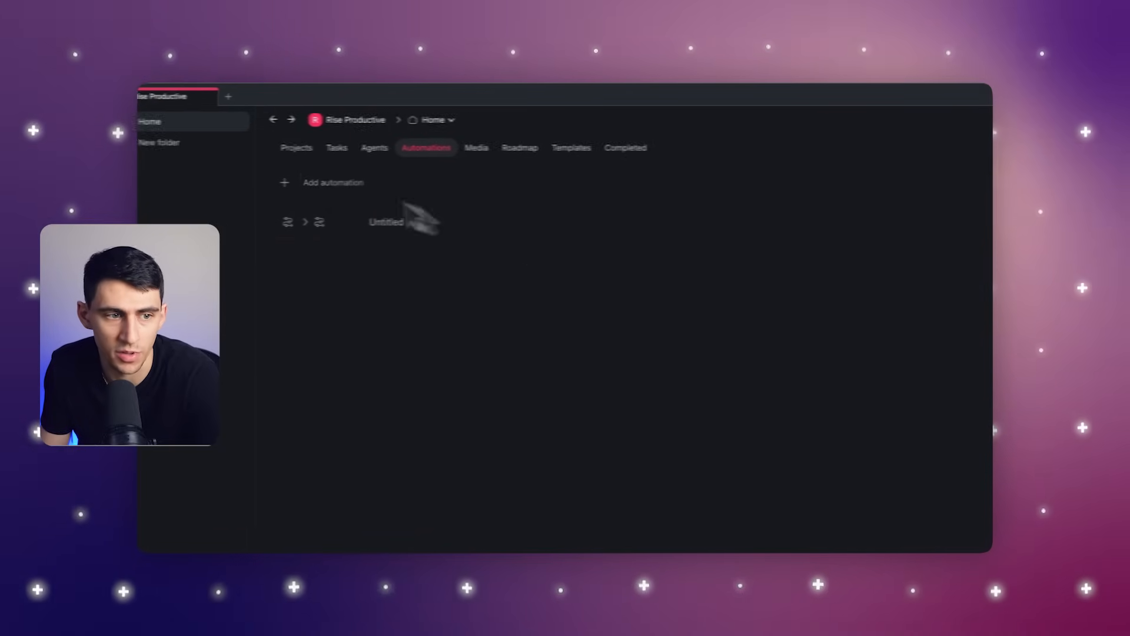
Visit Projects, return to Automations, and open the Add automation template gallery
{"action": "left_click", "coordinate": [296, 147]}
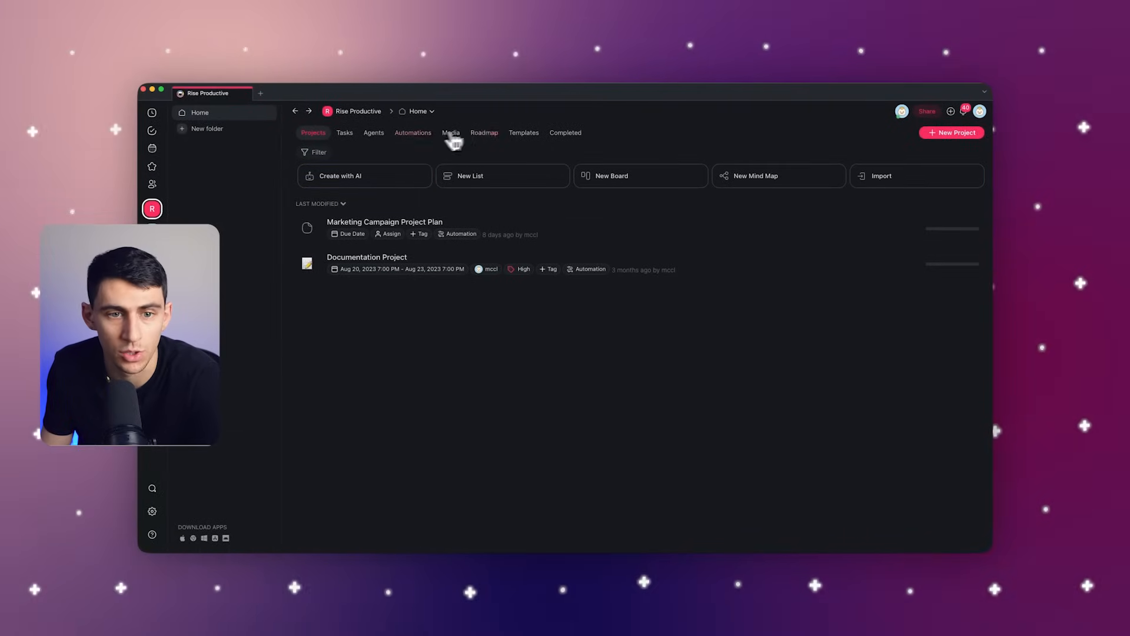
{"action": "left_click", "coordinate": [413, 132]}
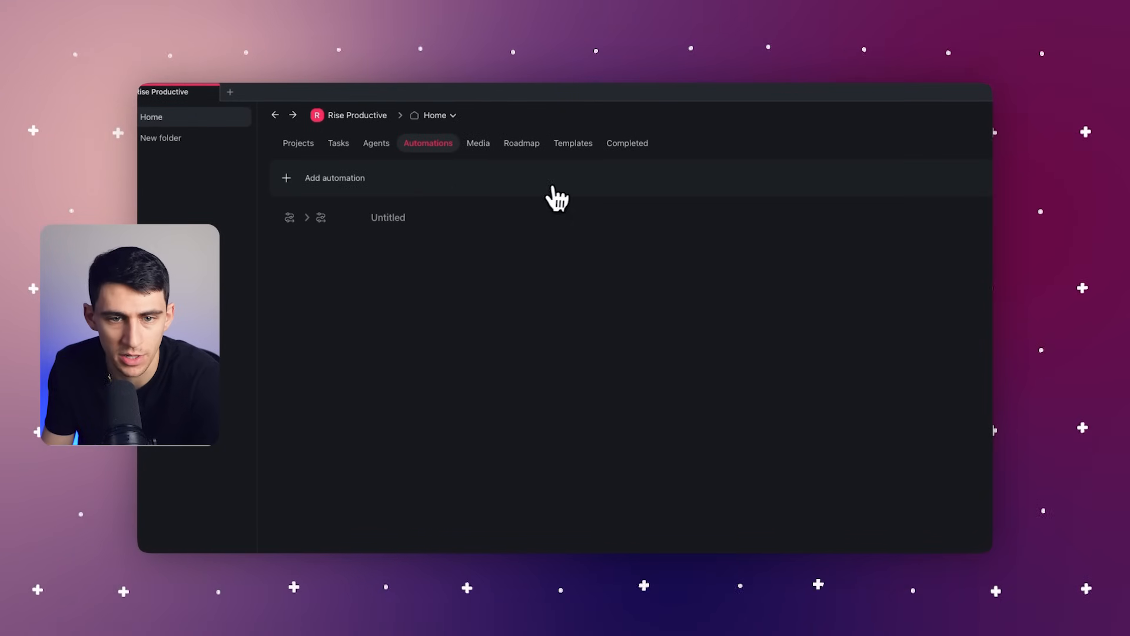
{"action": "left_click", "coordinate": [334, 177]}
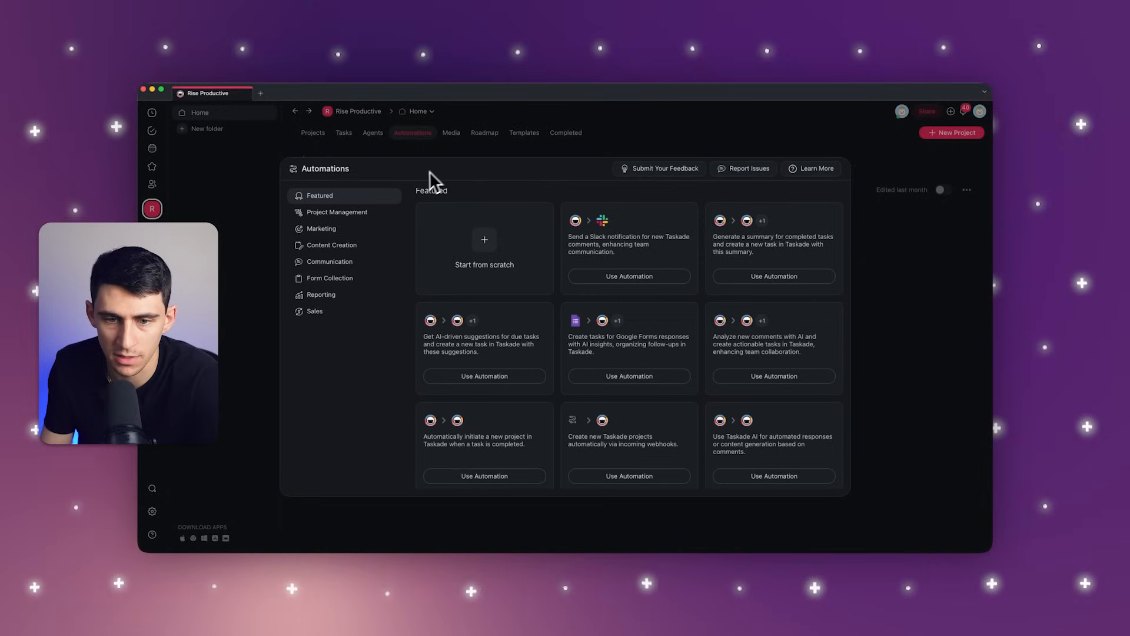
{"action": "mouse_move", "coordinate": [466, 279]}
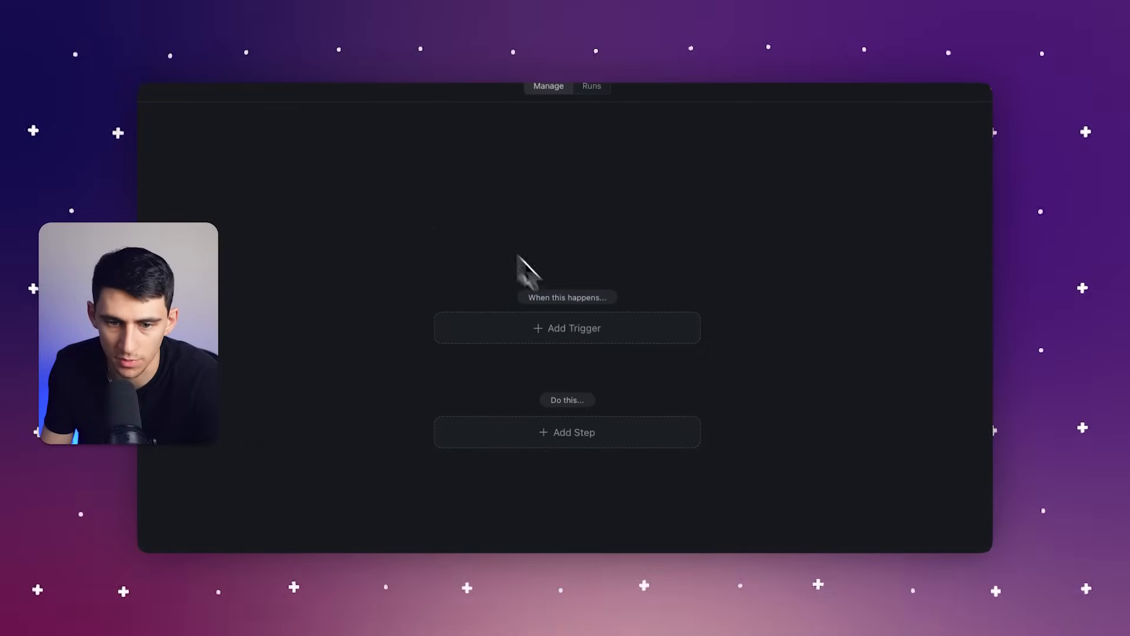
Use the 'Create tasks for Google Forms responses' automation template
{"action": "left_click", "coordinate": [566, 328]}
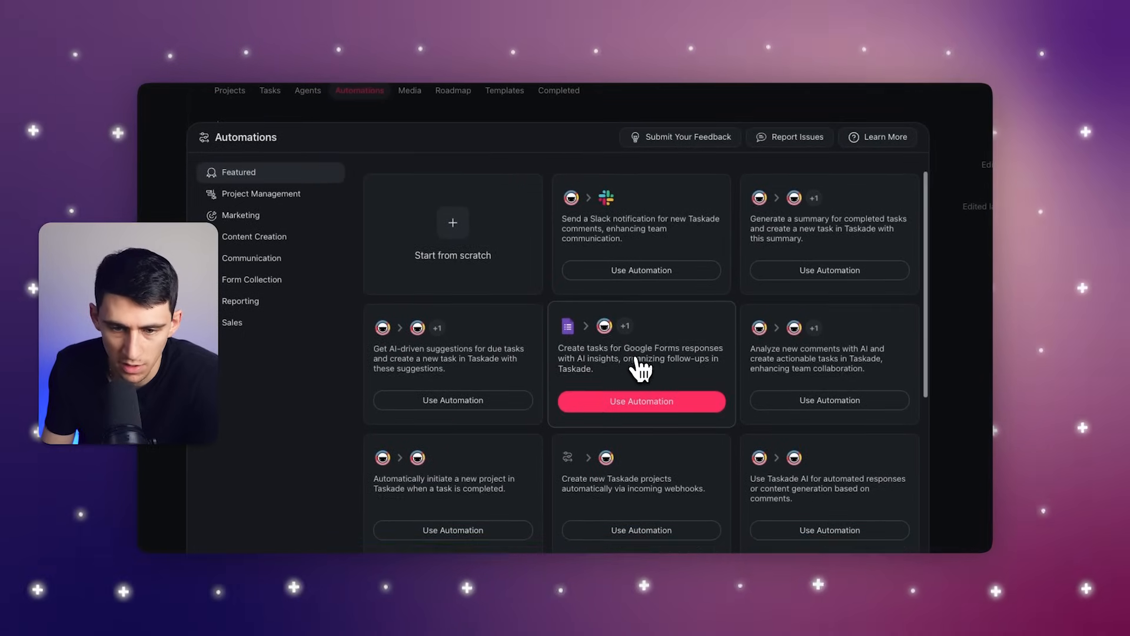
{"action": "left_click", "coordinate": [640, 401]}
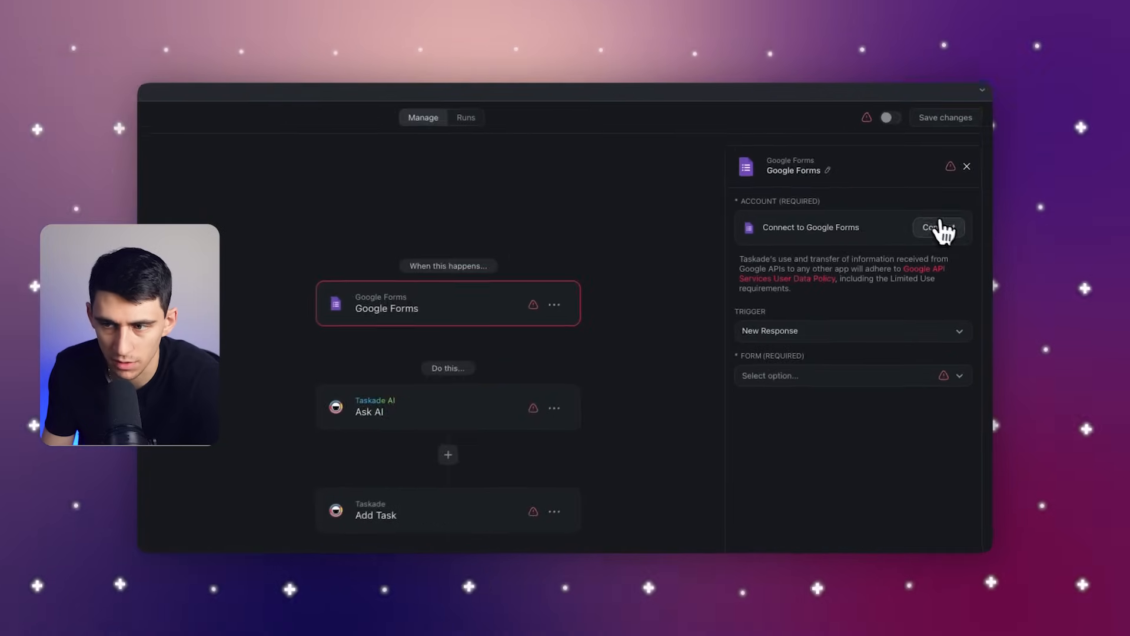
Connect Google Forms, select the Course Evaluation form, and keep the New Response trigger
{"action": "left_click", "coordinate": [937, 227]}
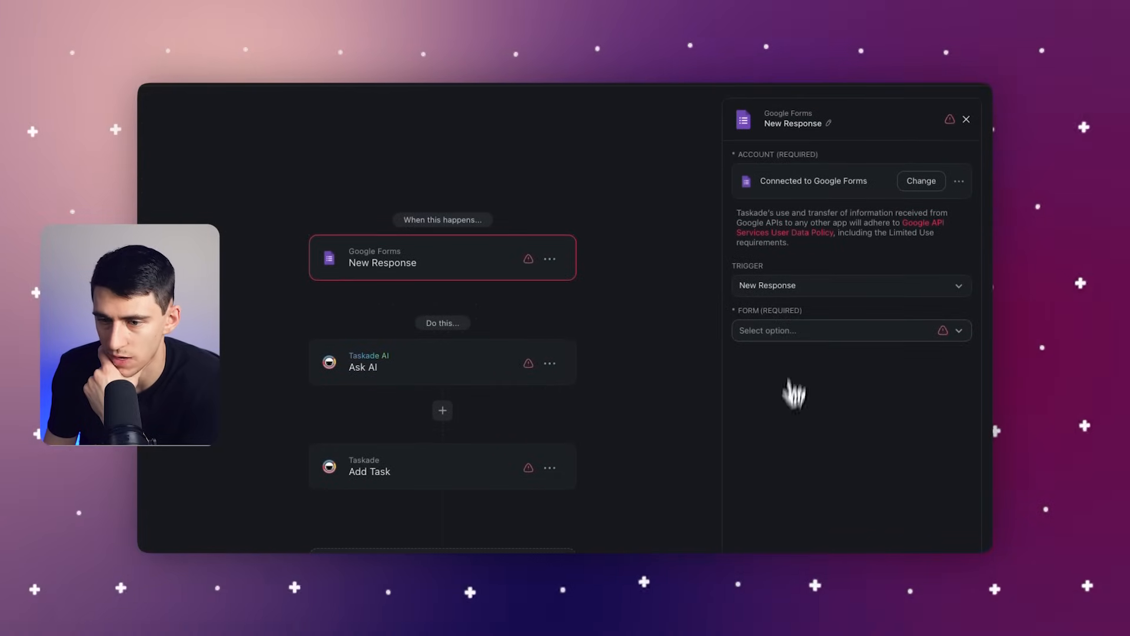
{"action": "left_click", "coordinate": [848, 330]}
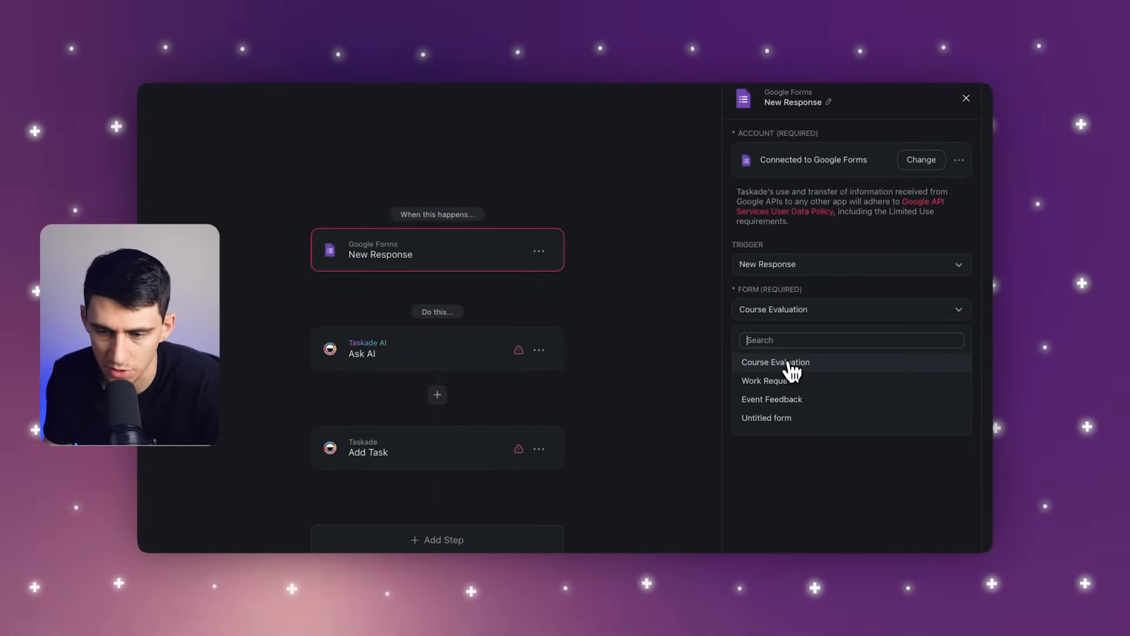
{"action": "left_click", "coordinate": [850, 264]}
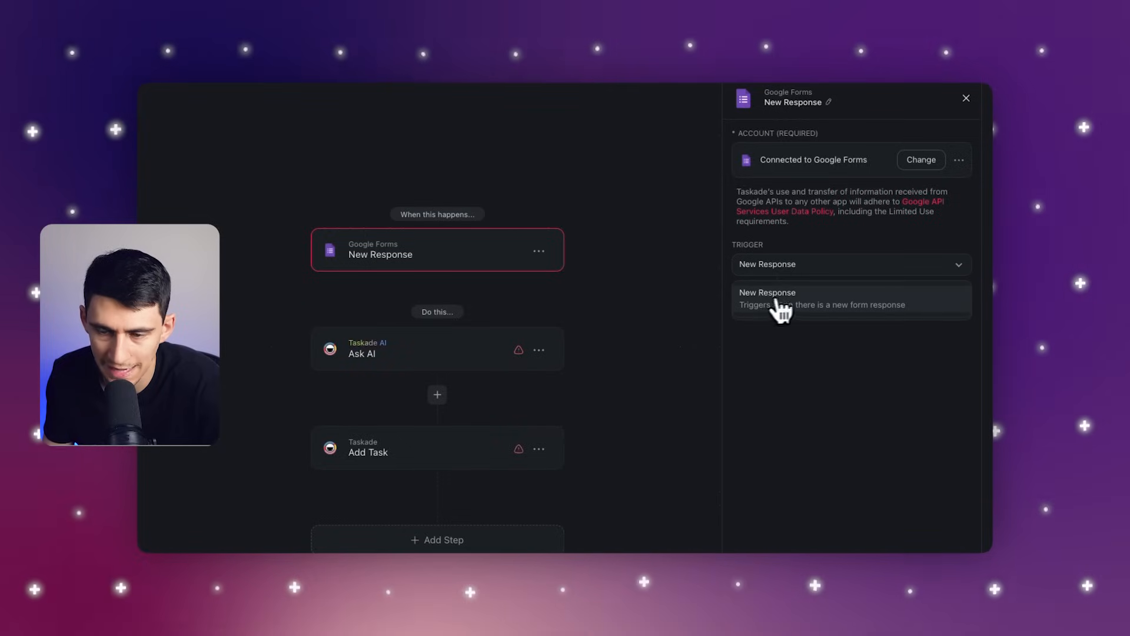
{"action": "left_click", "coordinate": [768, 298]}
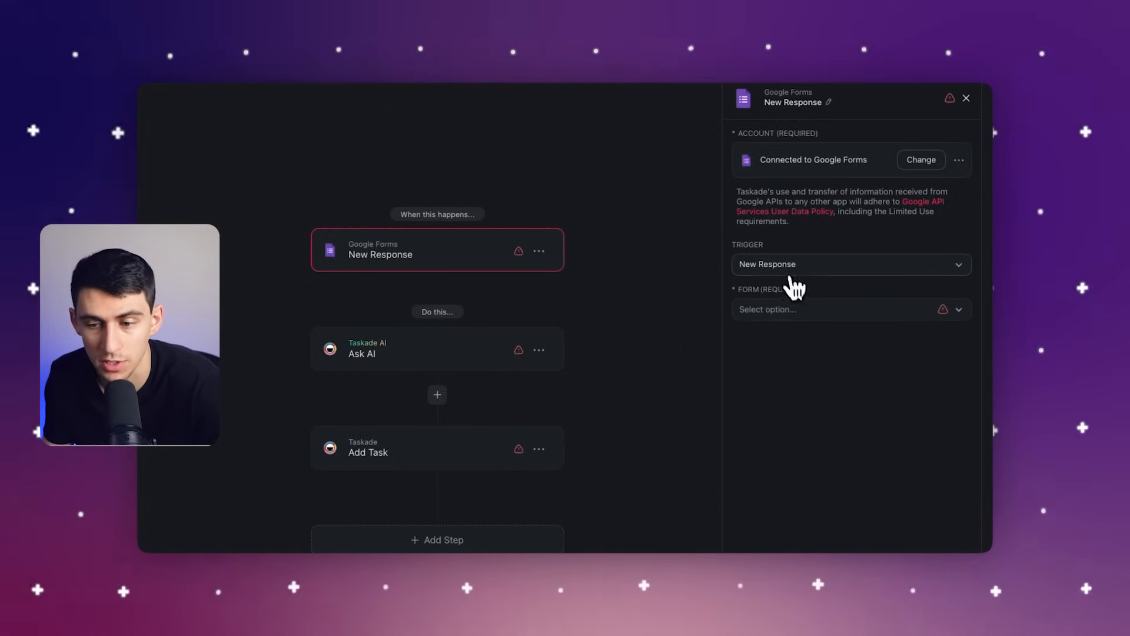
Write the Ask AI prompt for a project & action items list, inserting the improvement answer
{"action": "left_click", "coordinate": [436, 348]}
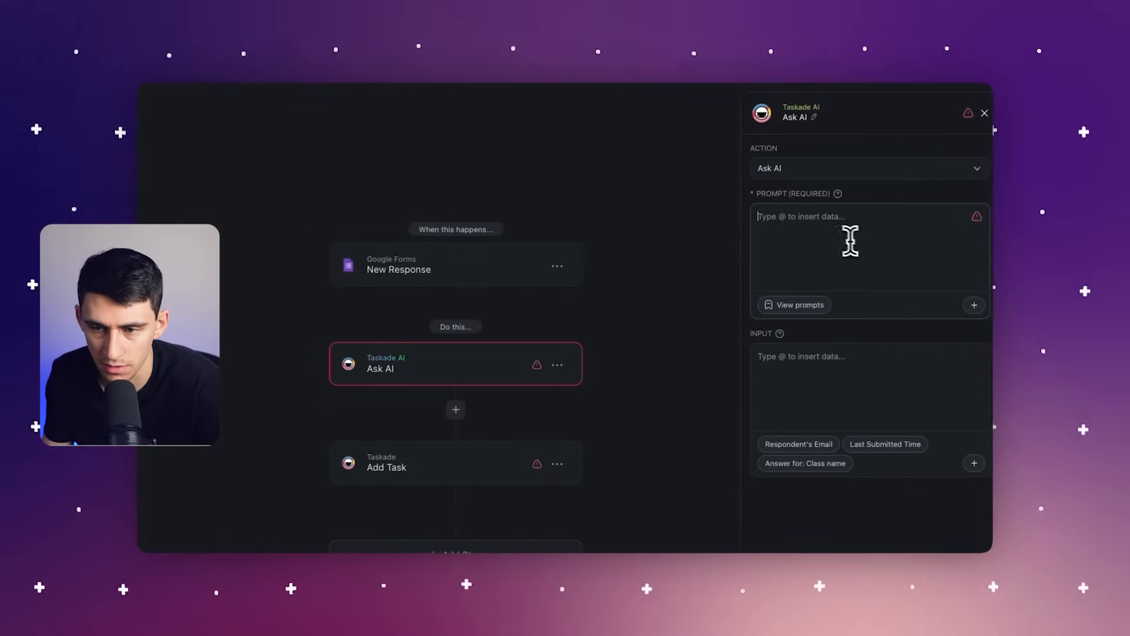
{"action": "type", "text": "@"}
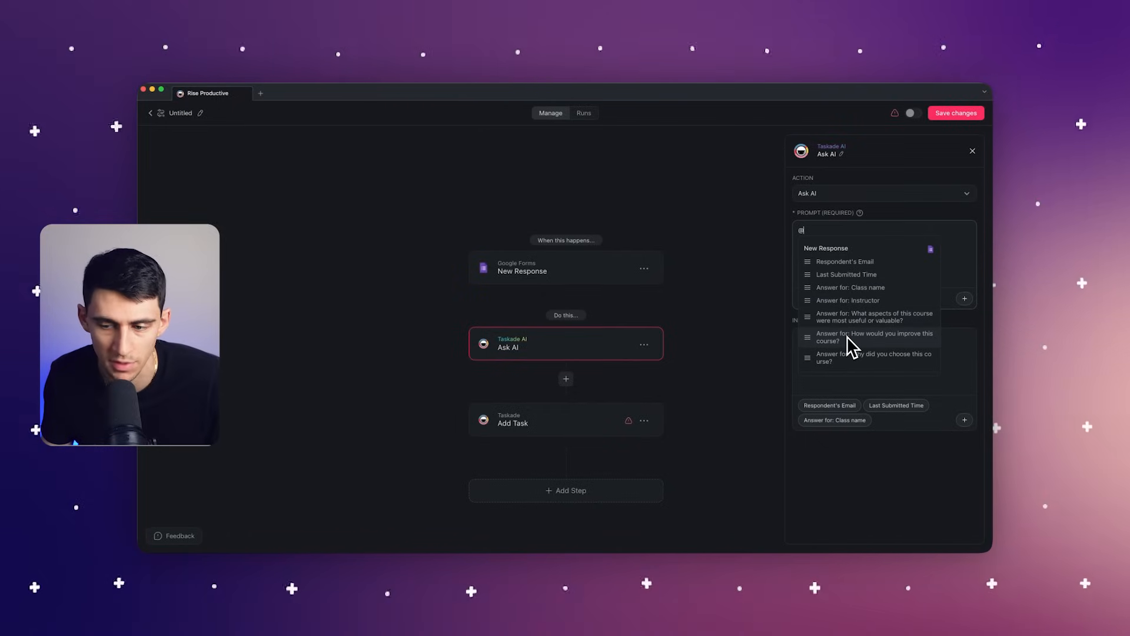
{"action": "mouse_move", "coordinate": [861, 345]}
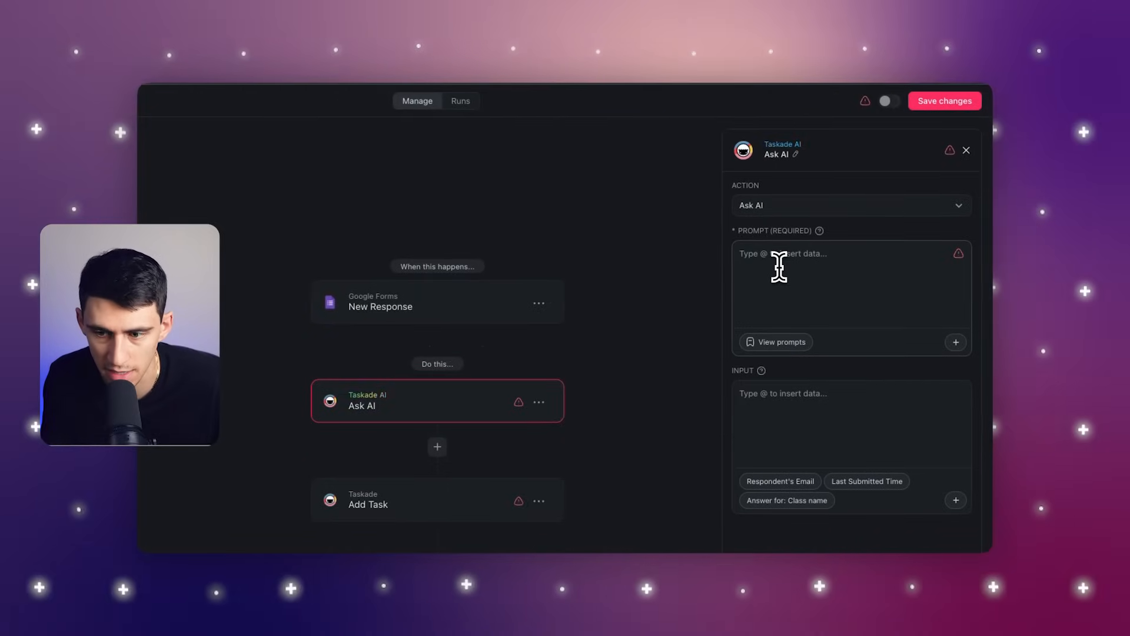
{"action": "type", "text": "Create a project"}
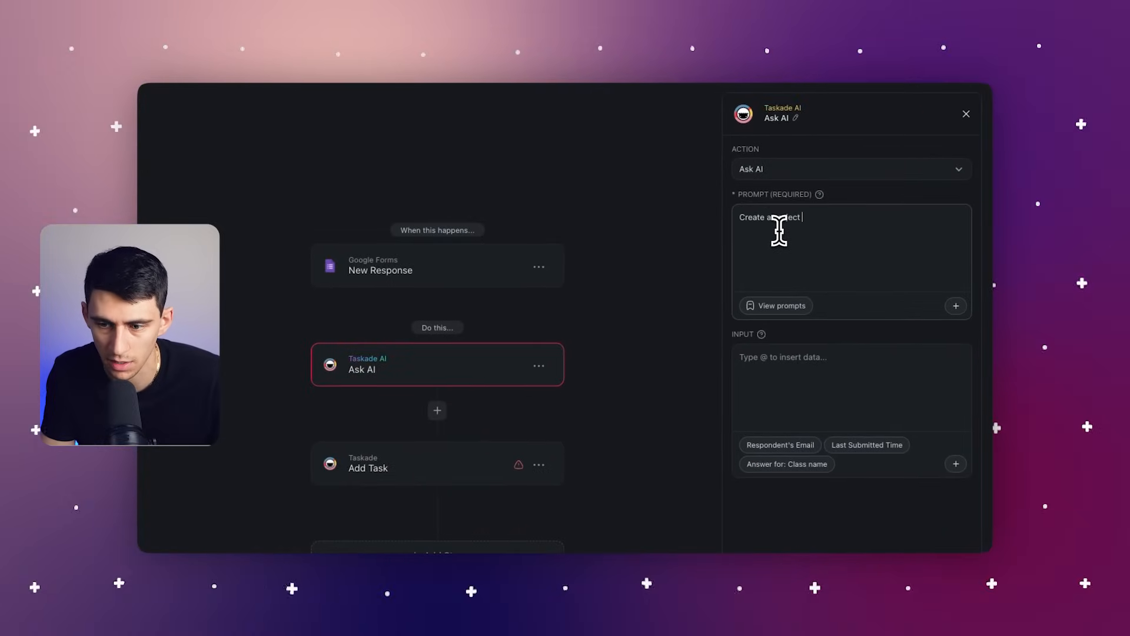
{"action": "type", "text": "& action"}
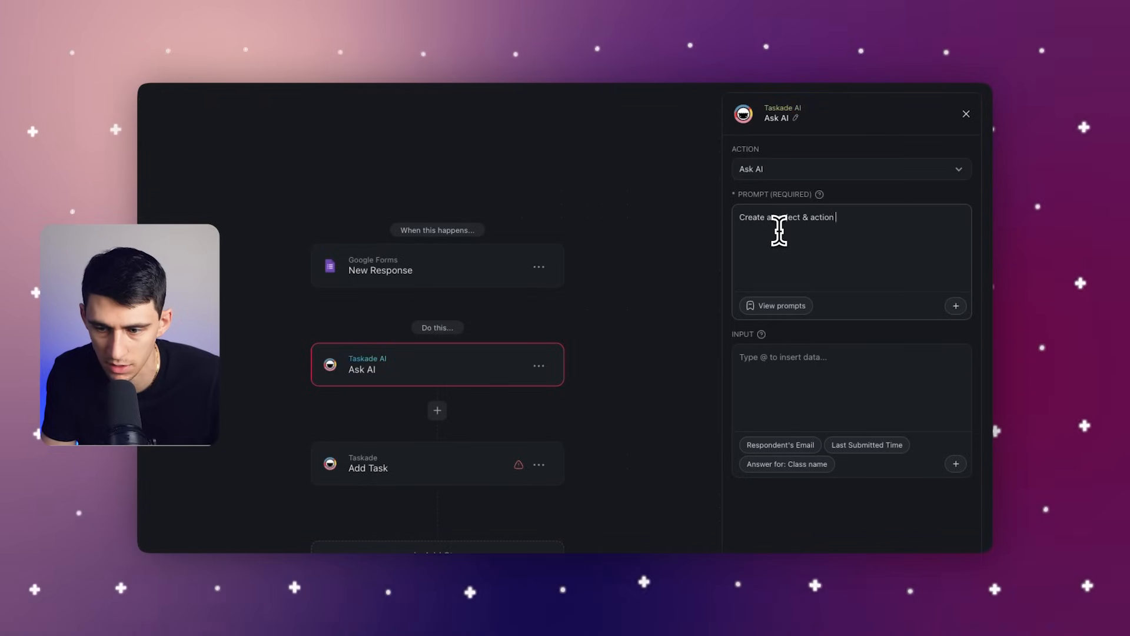
{"action": "type", "text": "items list for the"}
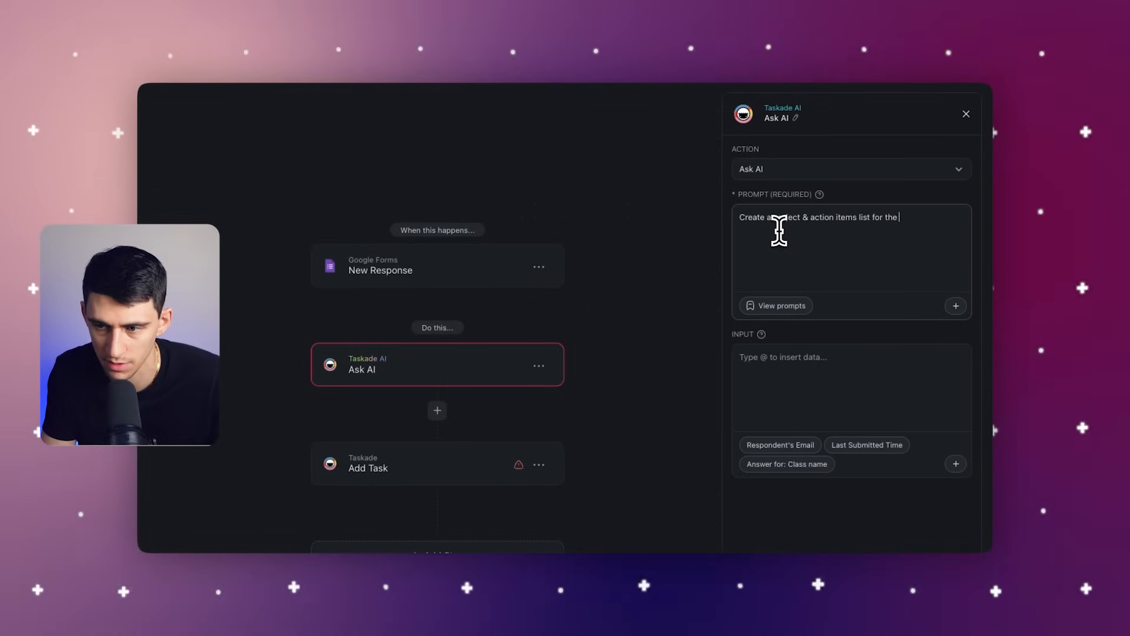
{"action": "type", "text": "answer to the question:"}
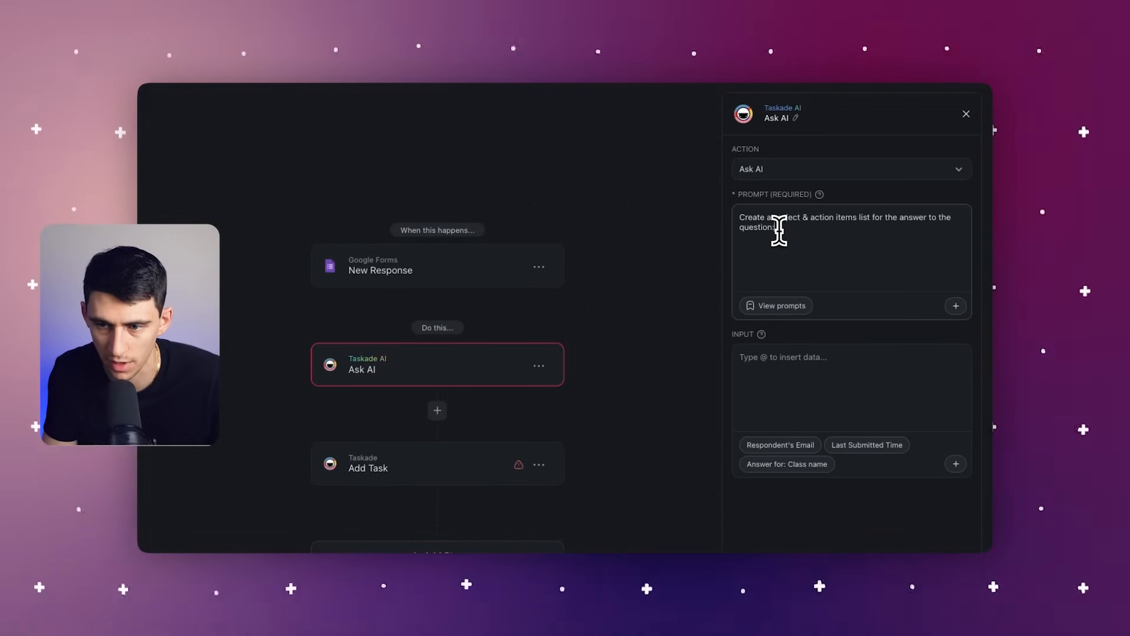
{"action": "type", "text": "\"What would\""}
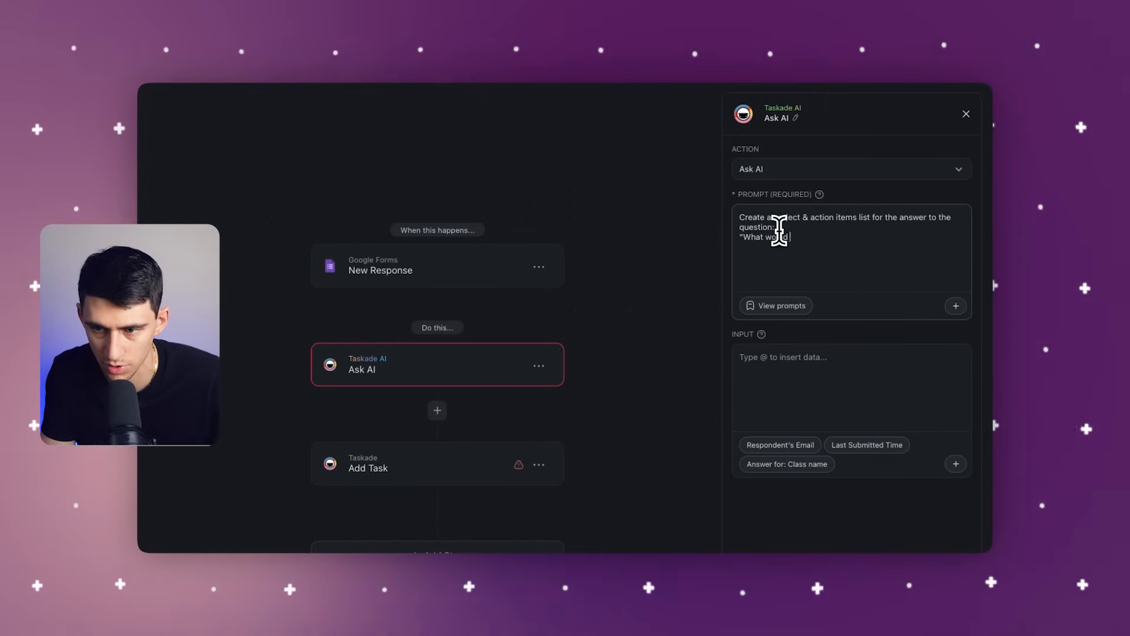
{"action": "type", "text": "you improve about this"}
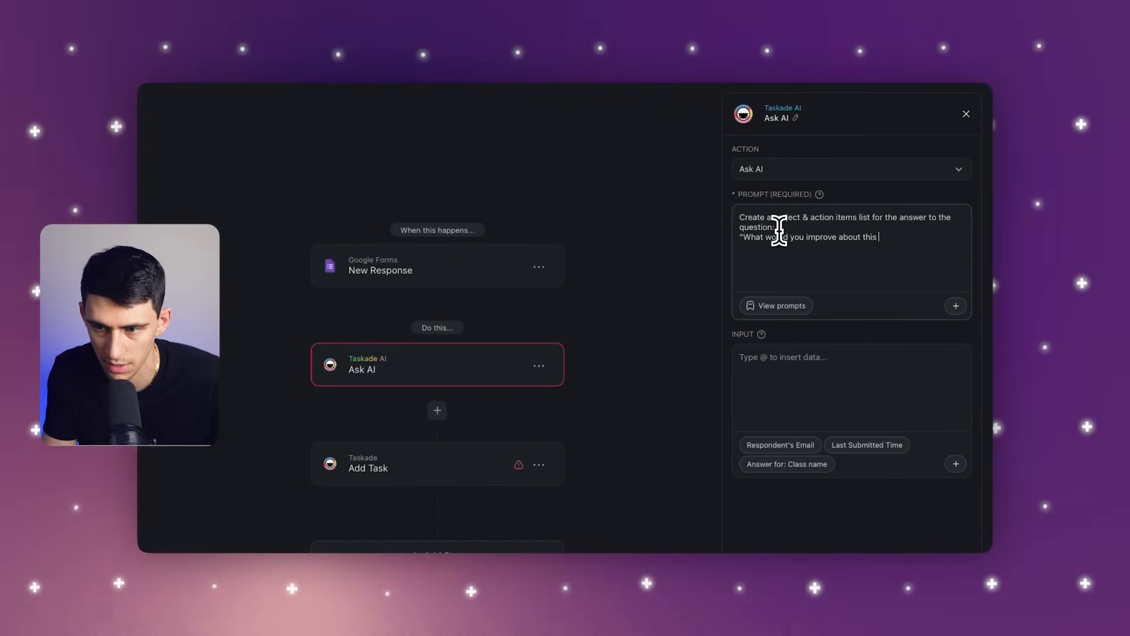
{"action": "type", "text": "class\" based on this"}
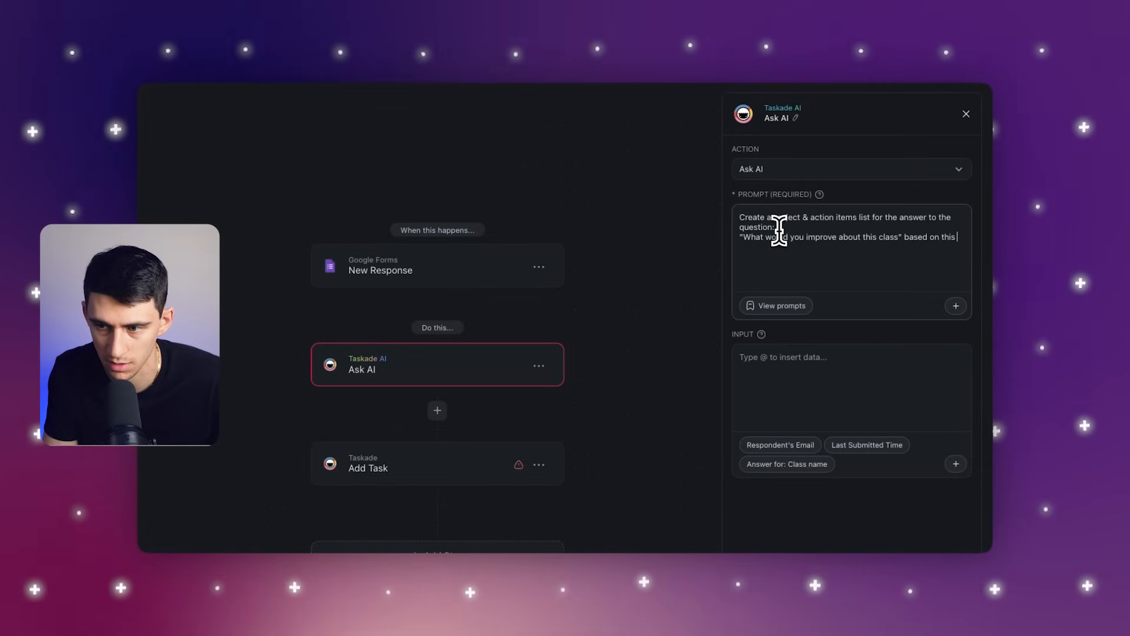
{"action": "type", "text": "answer the student gave Answer for: How wou"}
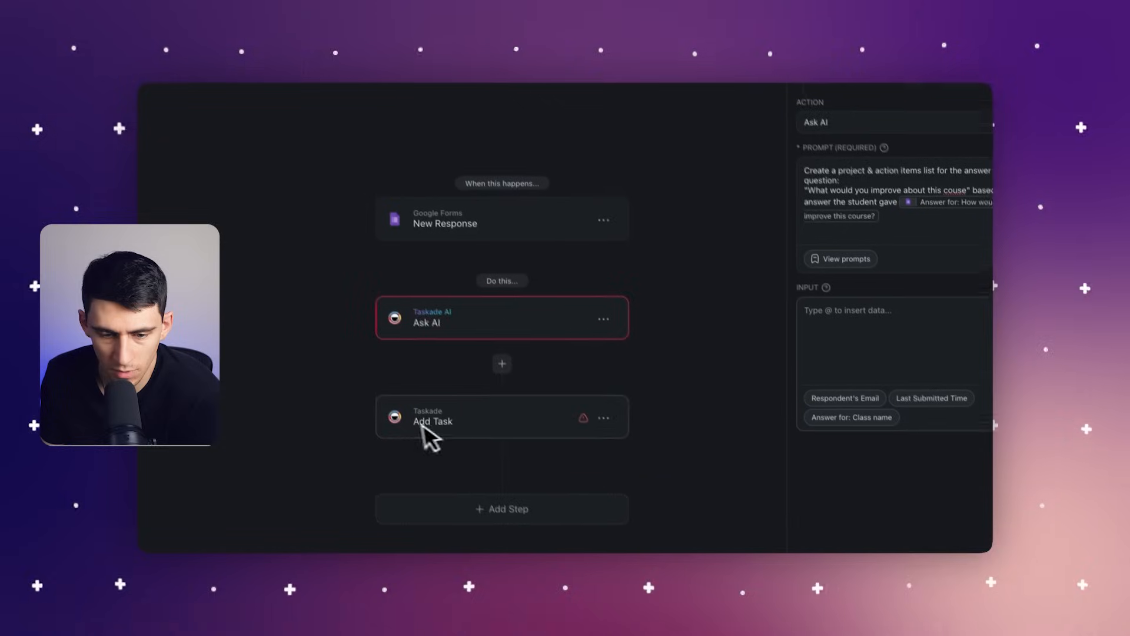
Set Add Task to Documentation Project, Ideas block, Ask AI Result content, positioned at End
{"action": "left_click", "coordinate": [433, 421]}
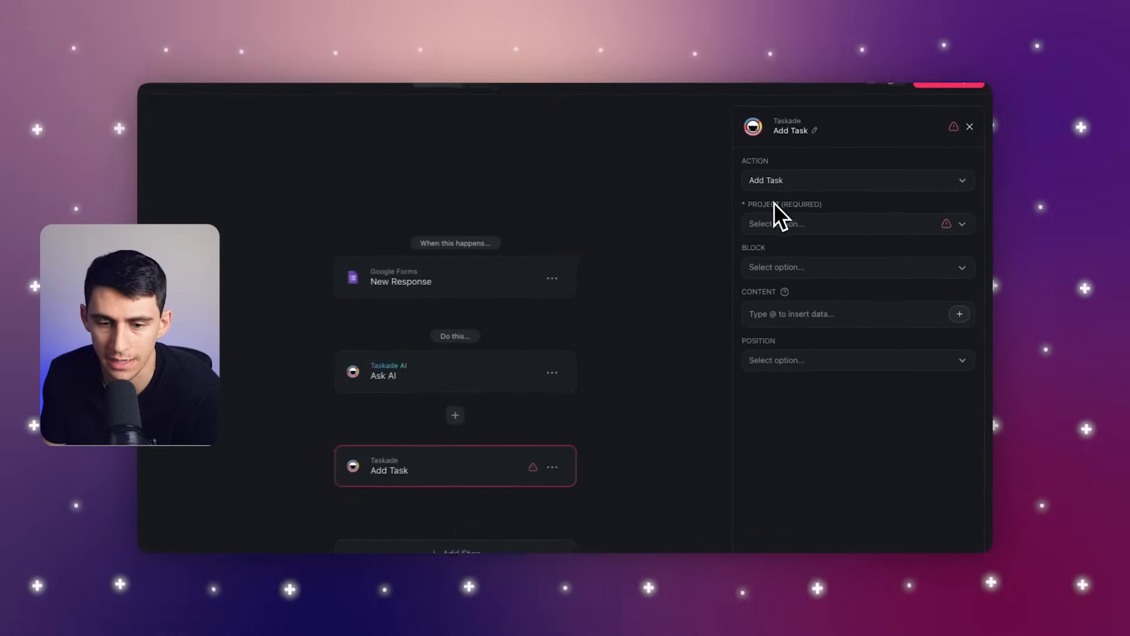
{"action": "left_click", "coordinate": [857, 224]}
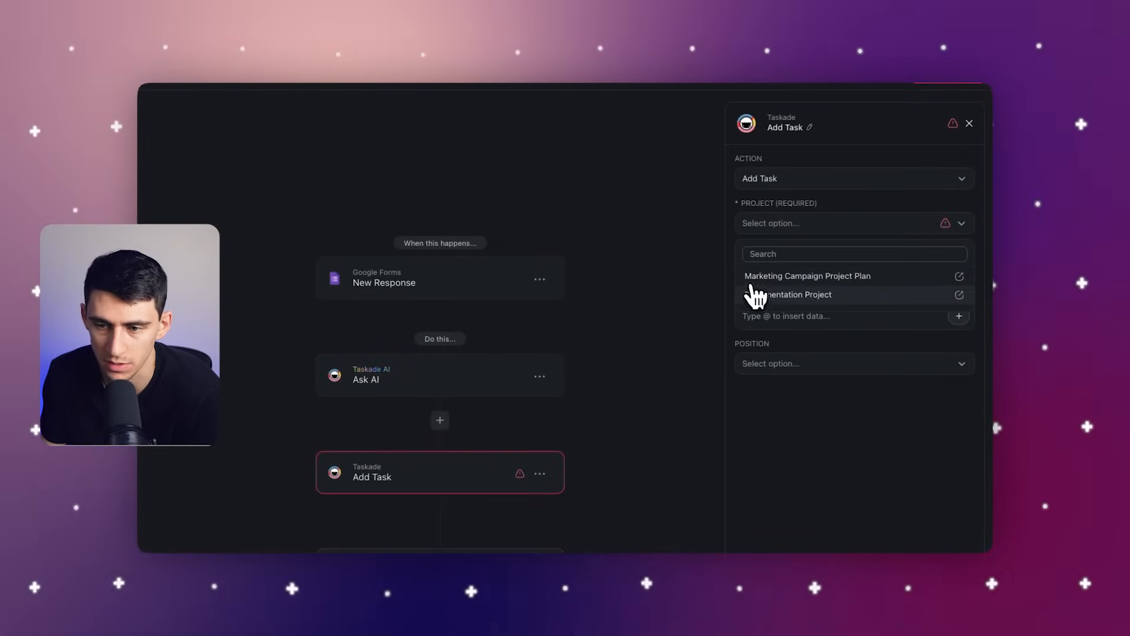
{"action": "left_click", "coordinate": [791, 294]}
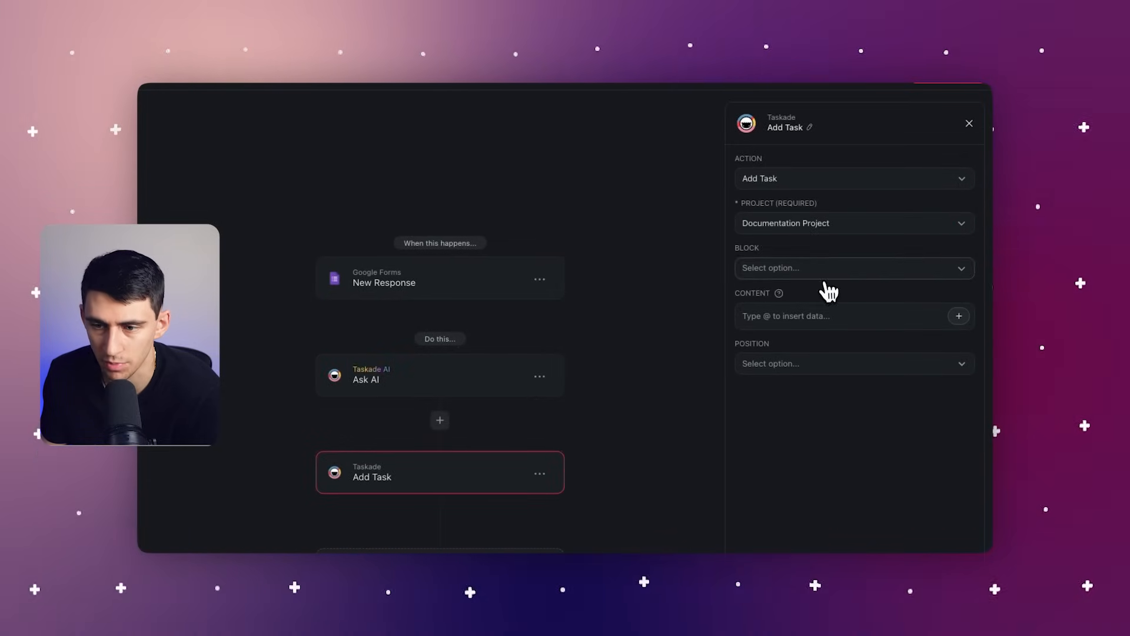
{"action": "left_click", "coordinate": [853, 267]}
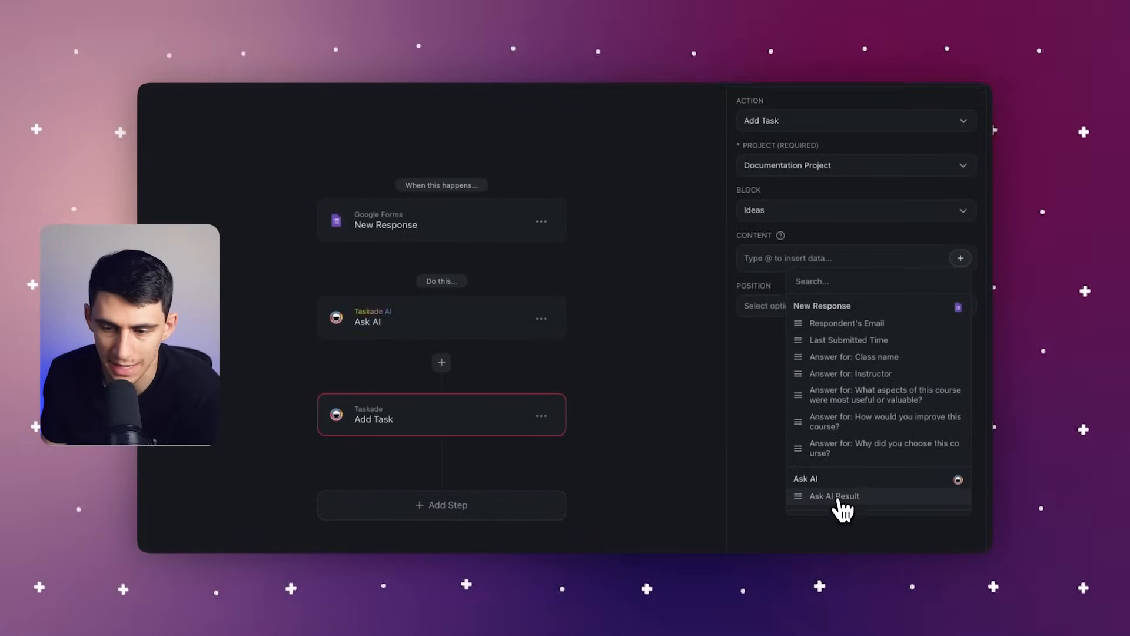
{"action": "left_click", "coordinate": [834, 496]}
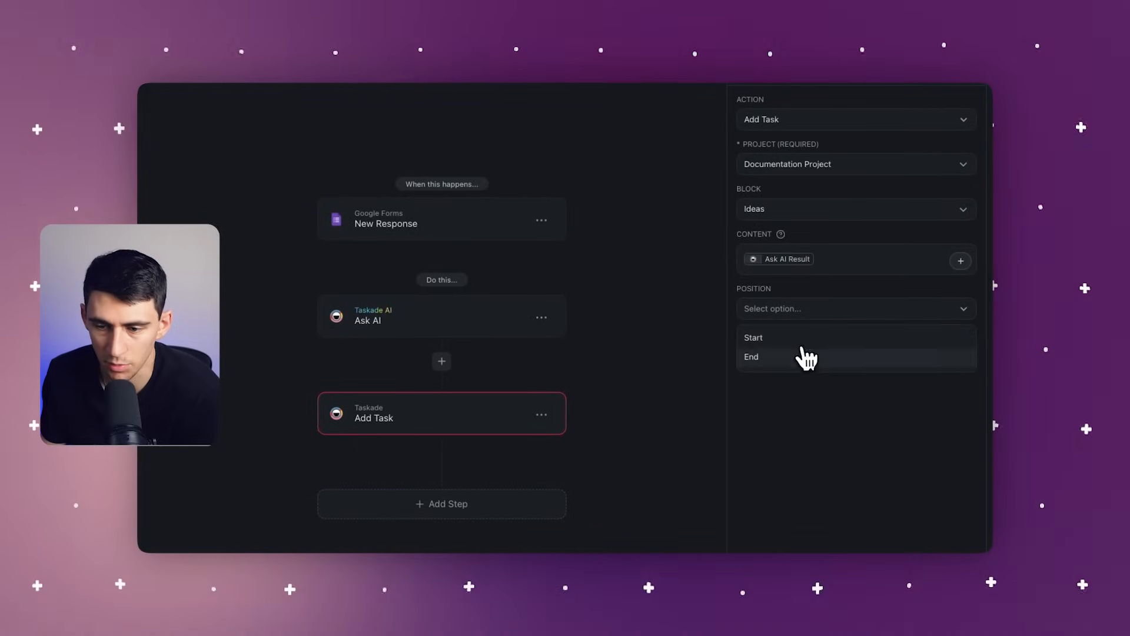
{"action": "left_click", "coordinate": [750, 357]}
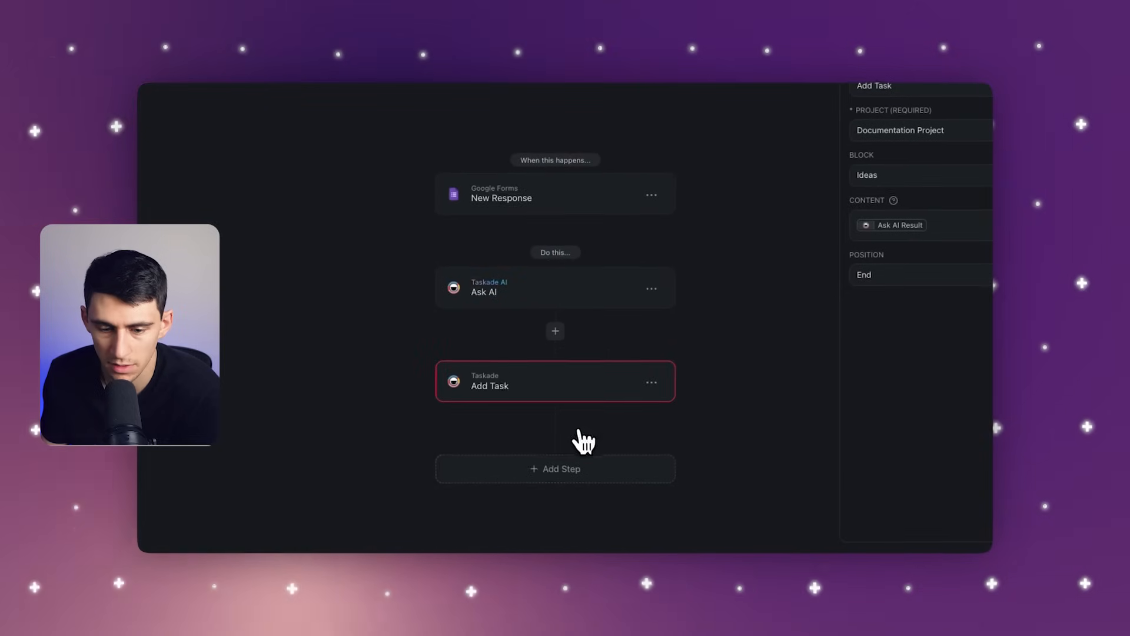
Add a Slack Send Channel Message step and connect a Slack account
{"action": "type", "text": "s"}
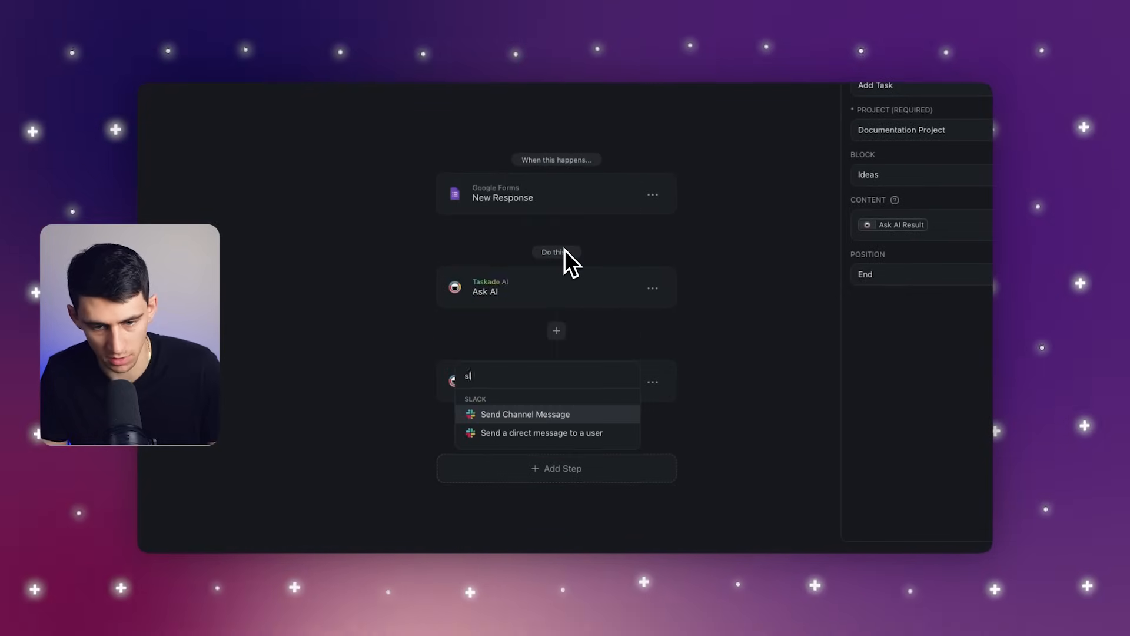
{"action": "type", "text": "lack"}
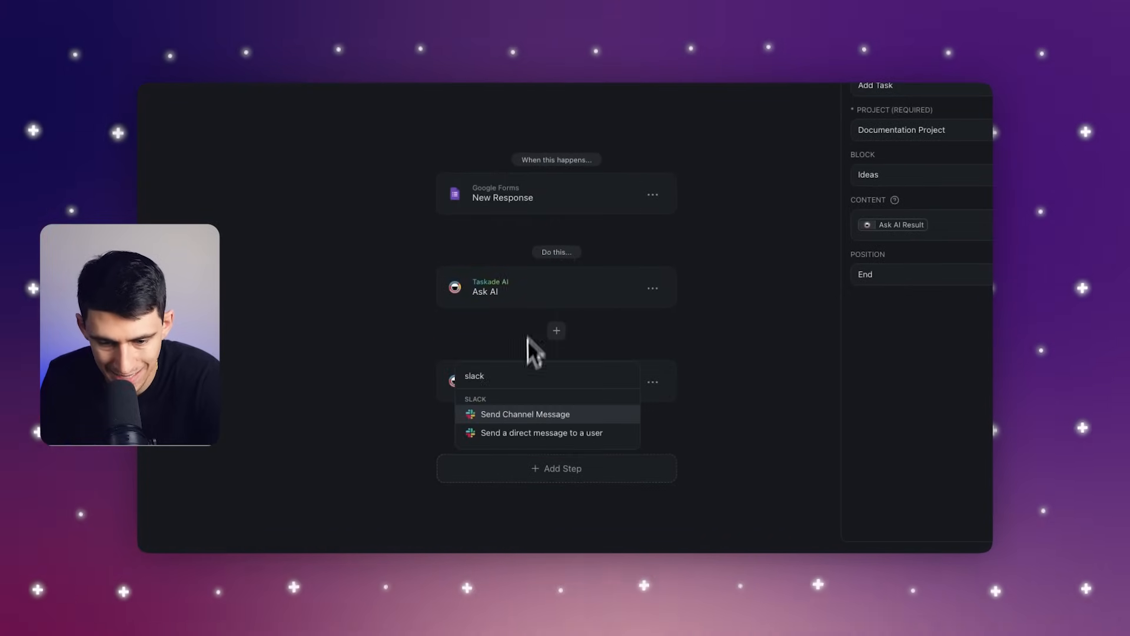
{"action": "left_click", "coordinate": [524, 414]}
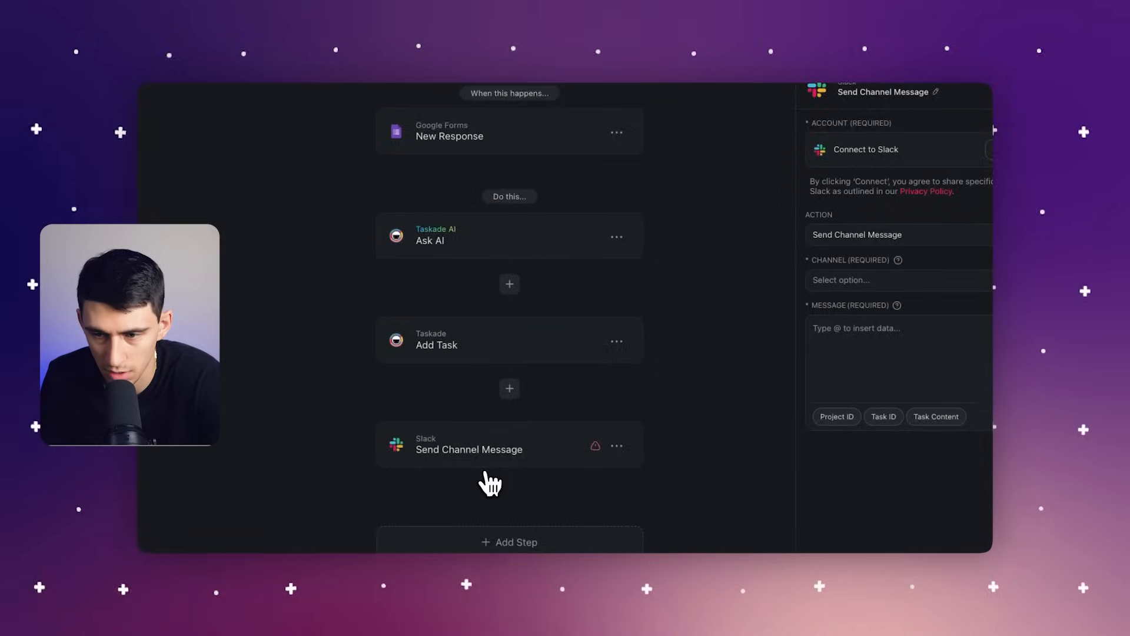
{"action": "left_click", "coordinate": [866, 149]}
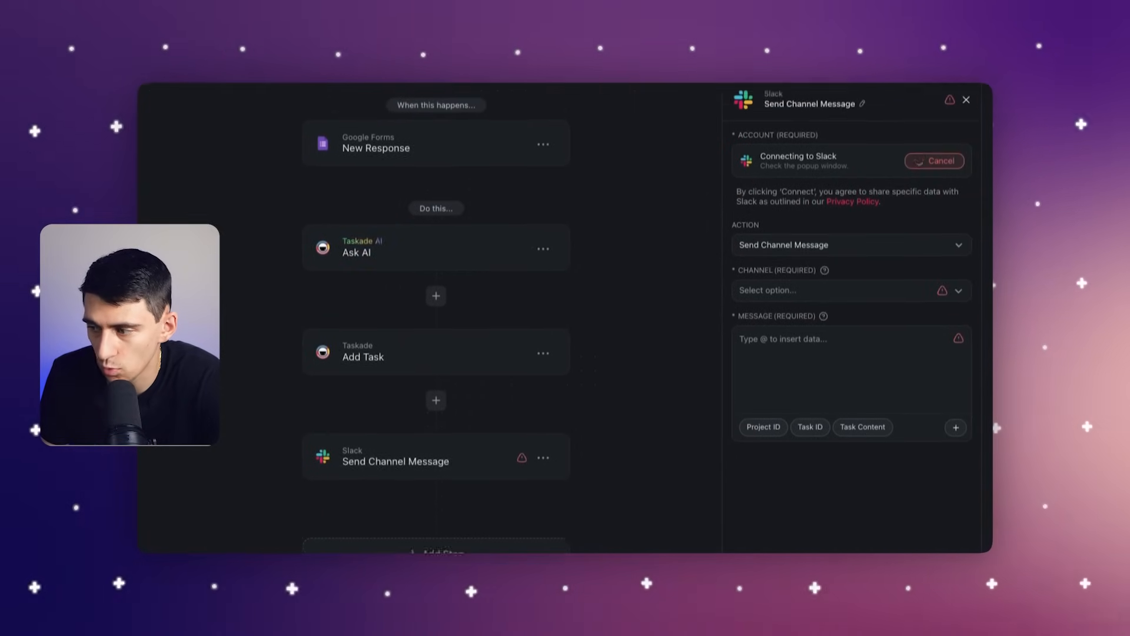
{"action": "scroll", "scroll_direction": "down", "scroll_amount": 3}
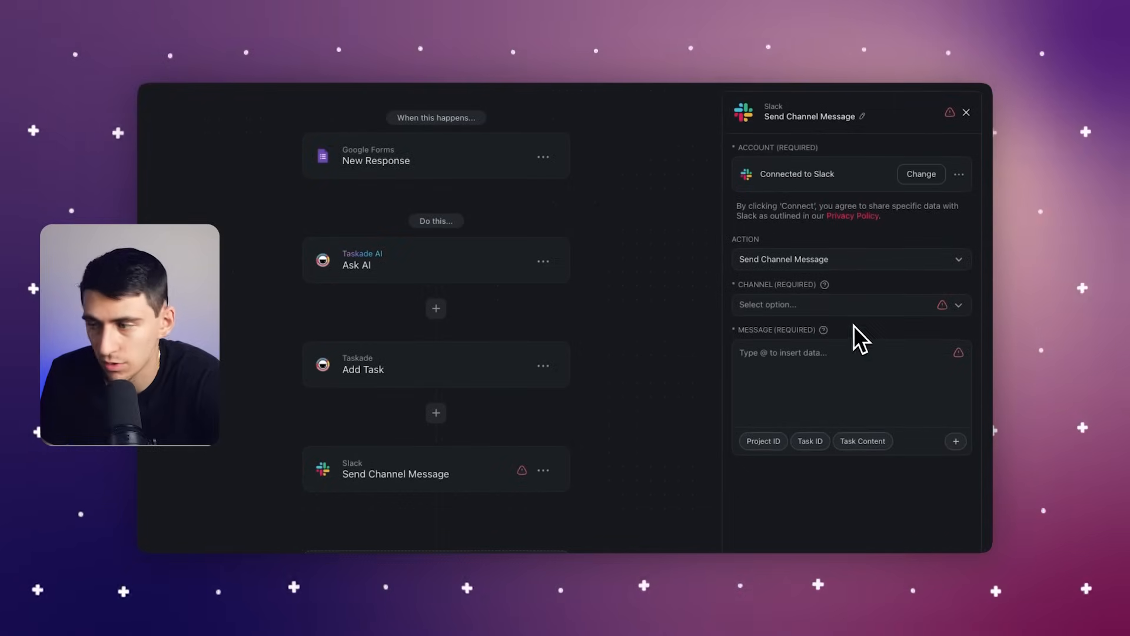
Write 'Hey there! A new Google Course Feedback…' with Respondent's Email and Task ID variables
{"action": "left_click", "coordinate": [850, 304]}
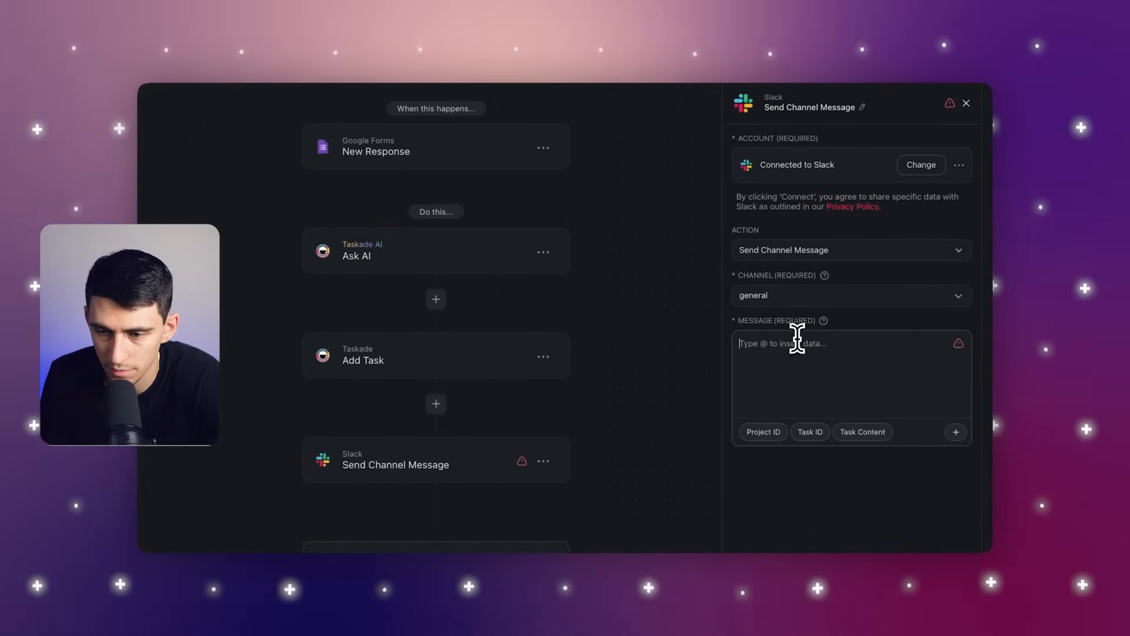
{"action": "type", "text": "Hey there!"}
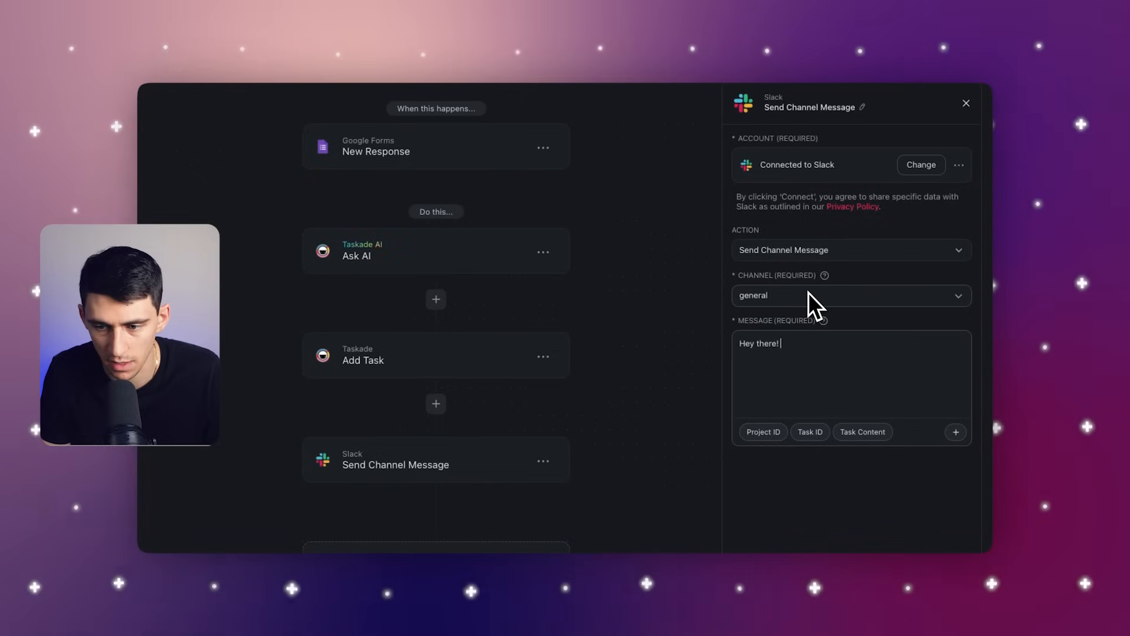
{"action": "type", "text": "A new Google Form submission on"}
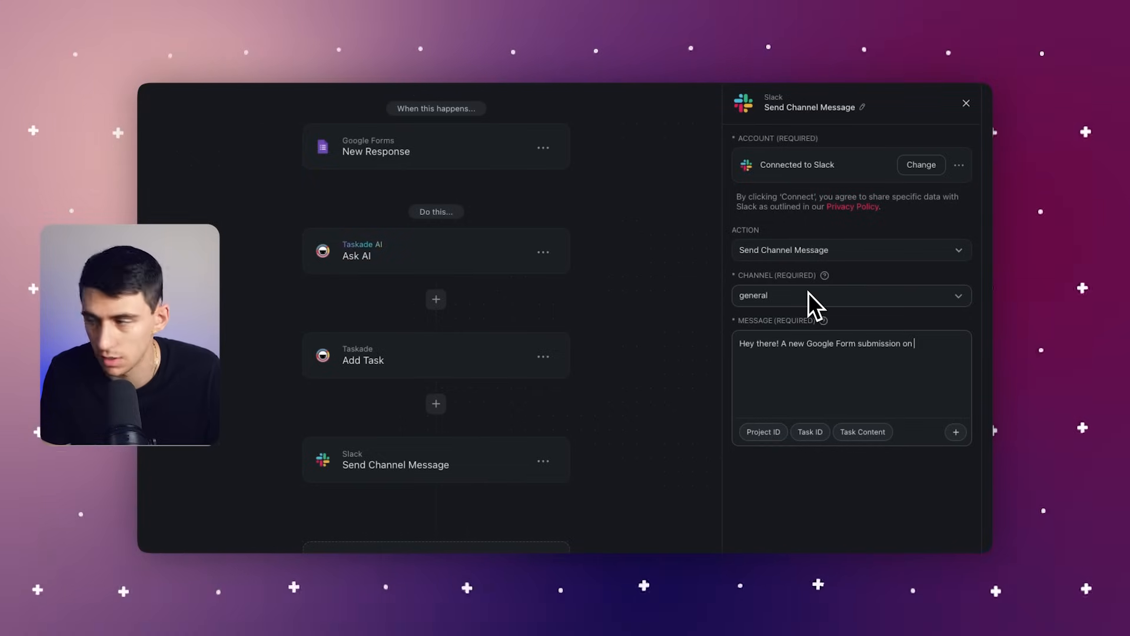
{"action": "type", "text": "Course Feedback came through! Make sure to ch"}
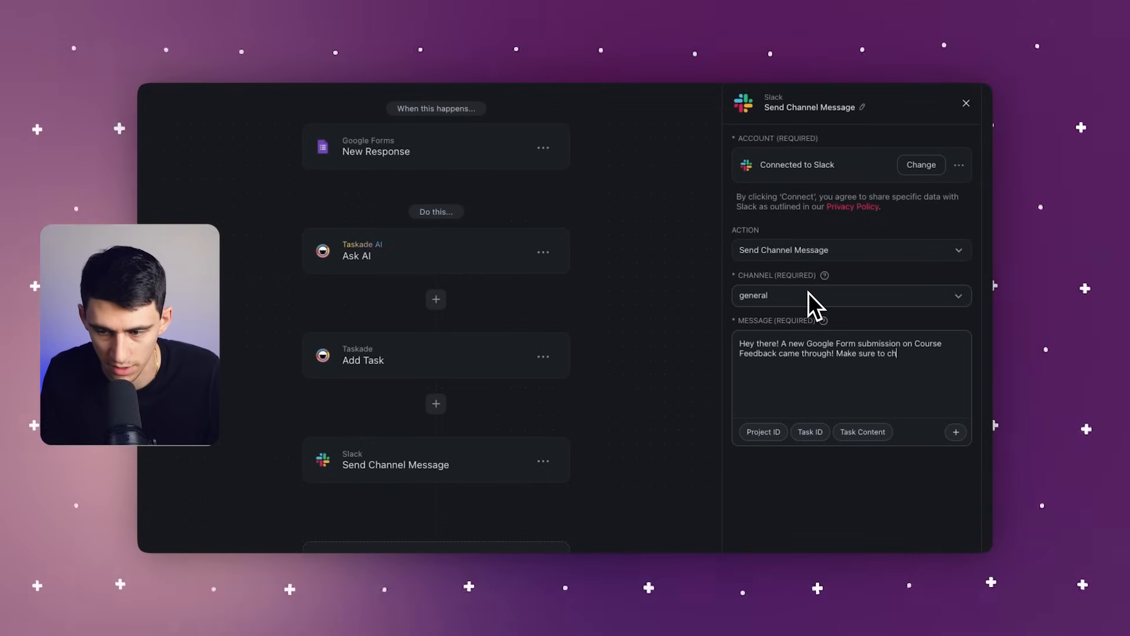
{"action": "type", "text": "eck it out here"}
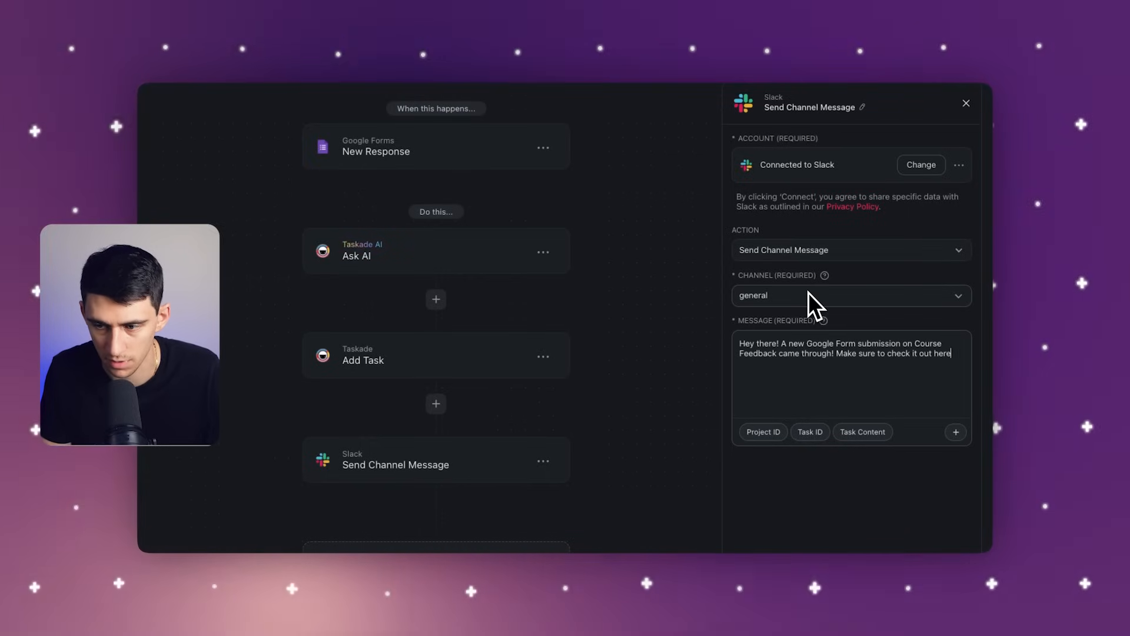
{"action": "left_click", "coordinate": [955, 432]}
{"action": "type", "text": "from @ "}
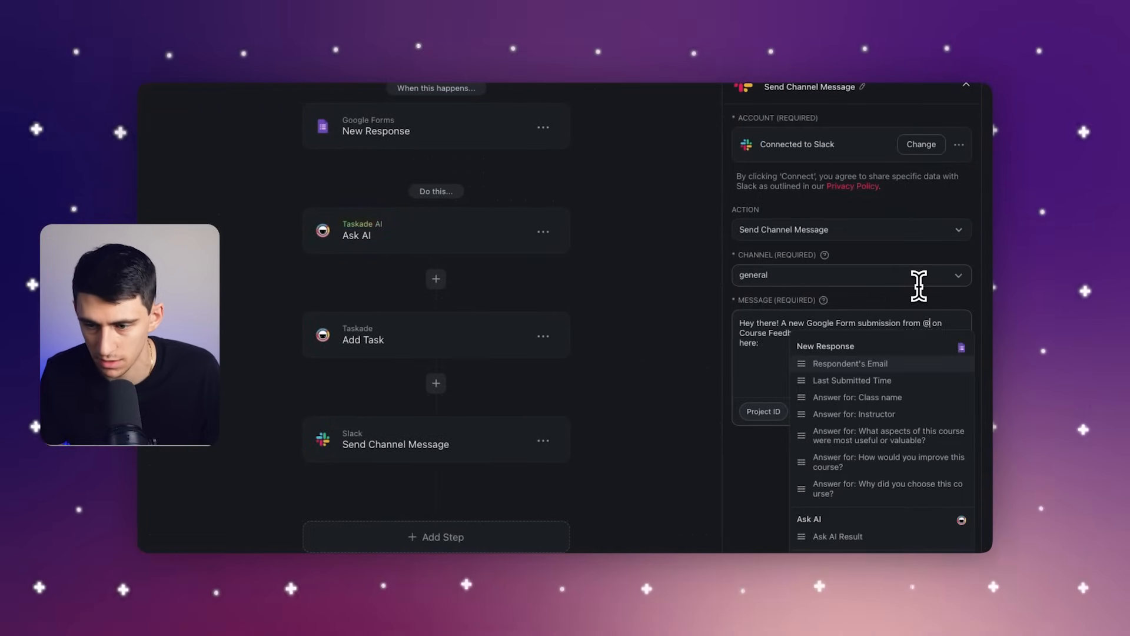
{"action": "left_click", "coordinate": [851, 363]}
{"action": "type", "text": "Make sure to check it out th"}
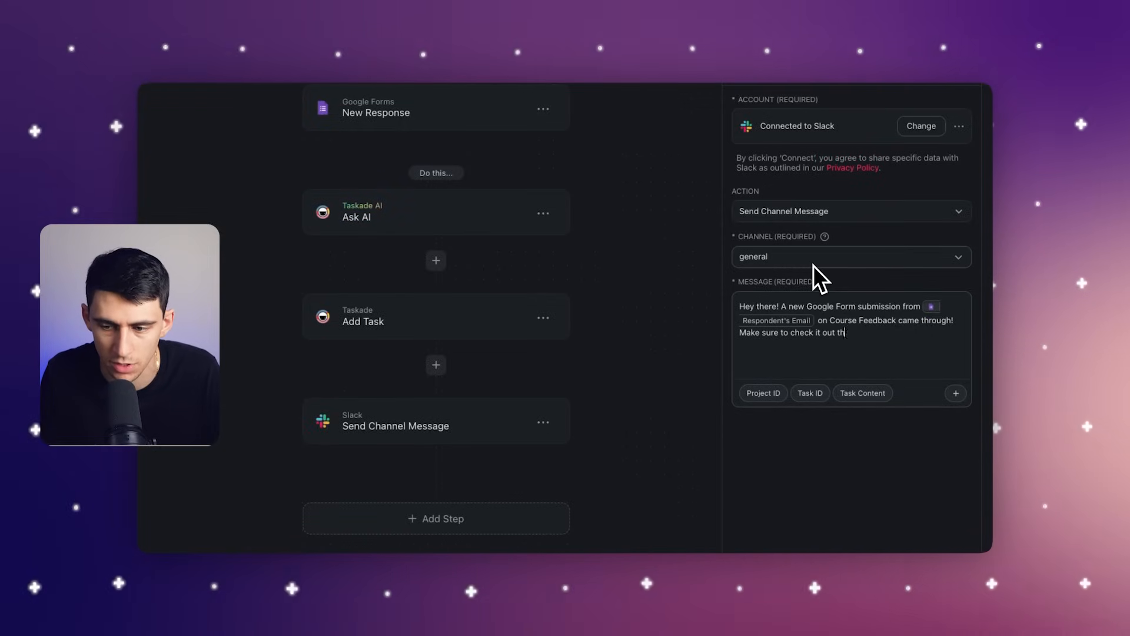
{"action": "type", "text": "e new task for it here:"}
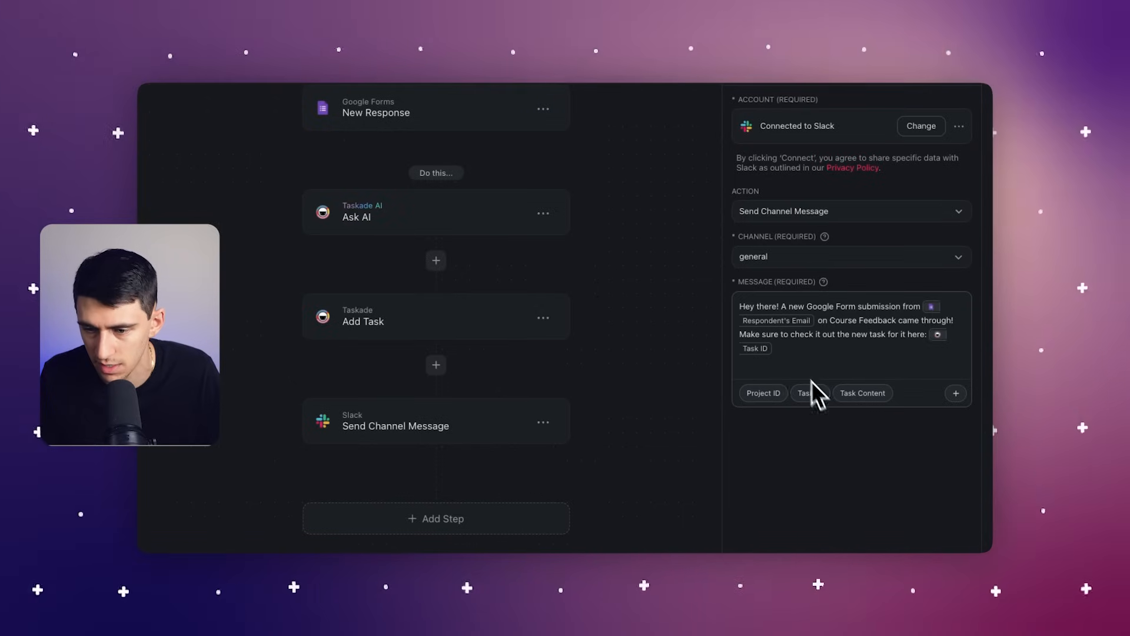
{"action": "left_click", "coordinate": [956, 392]}
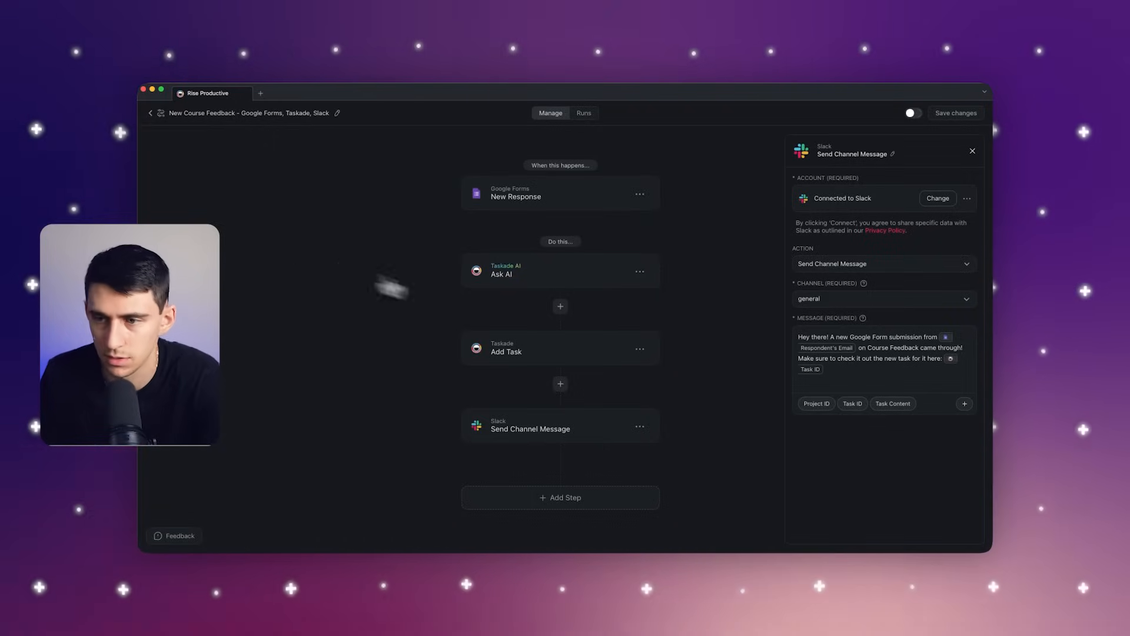
Save changes to the New Course Feedback automation
{"action": "left_click", "coordinate": [911, 113]}
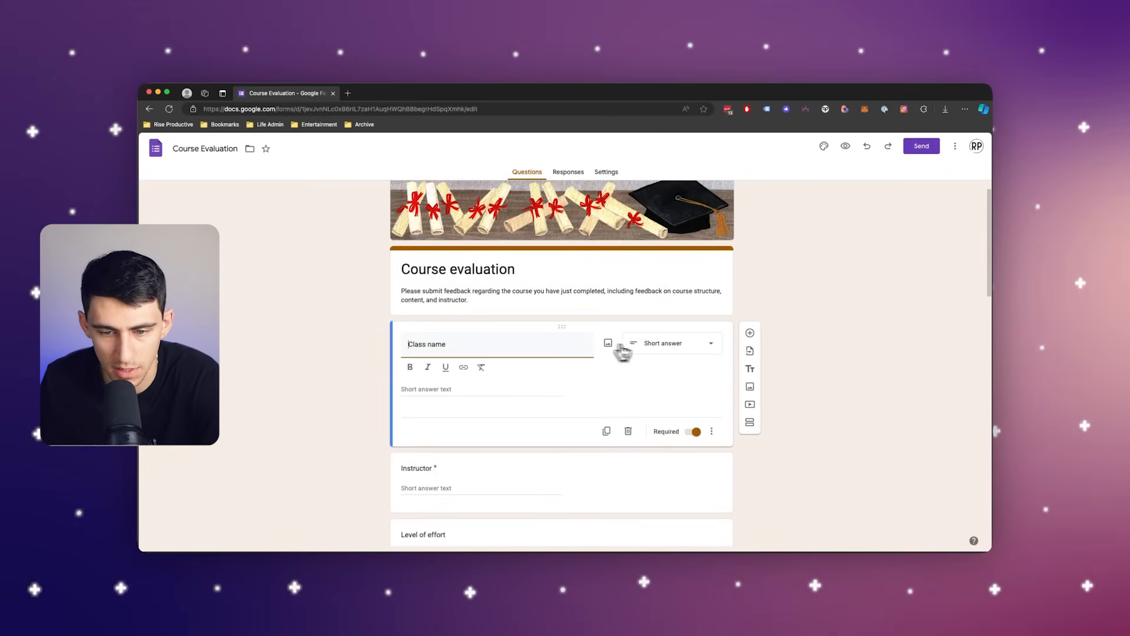
Preview the Course Evaluation form, answer class name, effort rating and improvements, then submit
{"action": "left_click", "coordinate": [845, 145]}
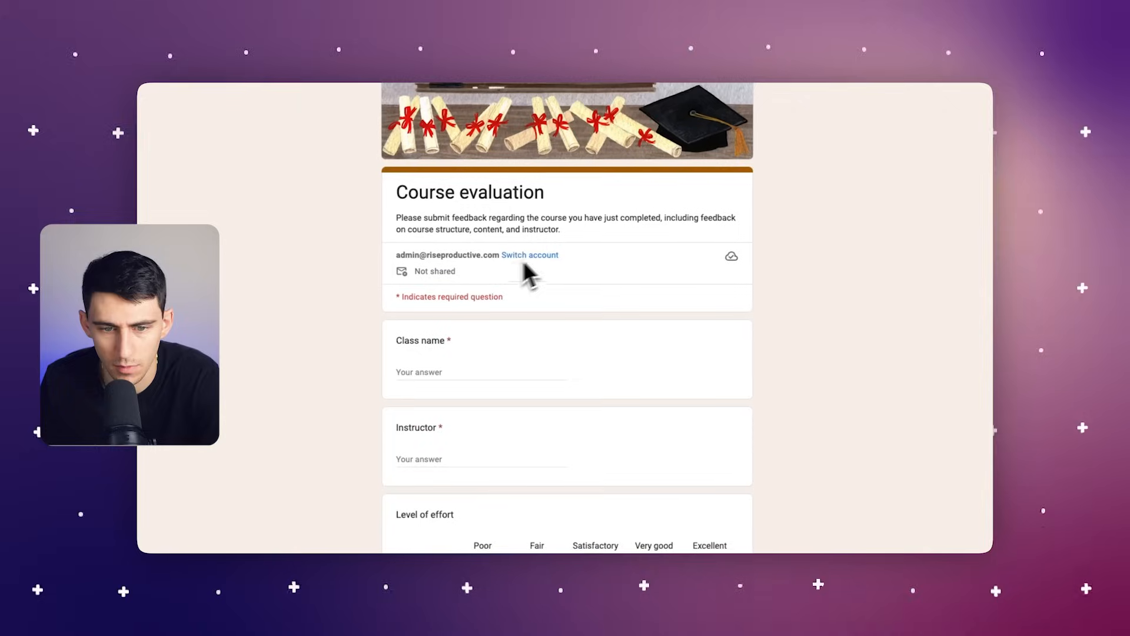
{"action": "left_click", "coordinate": [481, 371]}
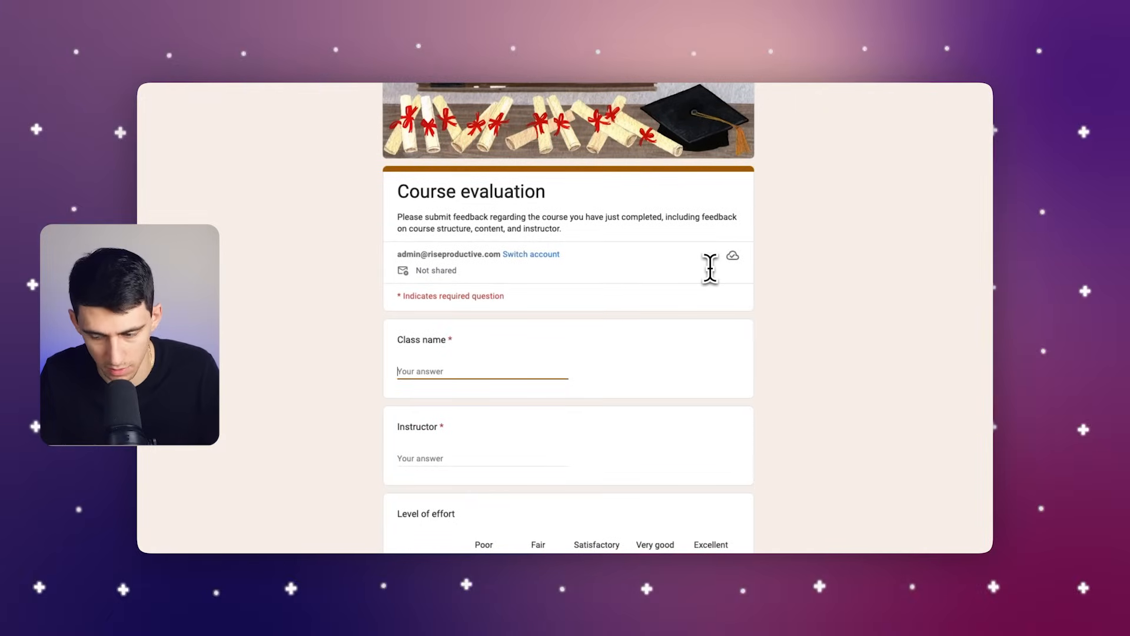
{"action": "type", "text": "Demetri Panici"}
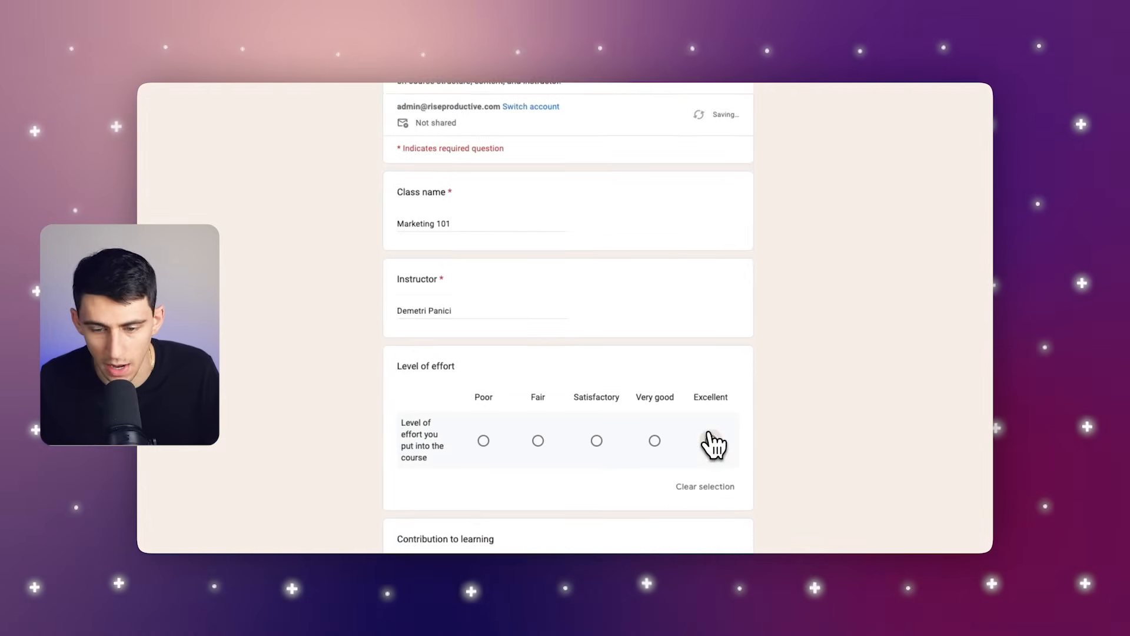
{"action": "left_click", "coordinate": [710, 440]}
{"action": "type", "text": "I would have liked more impactful real life examples of how to"}
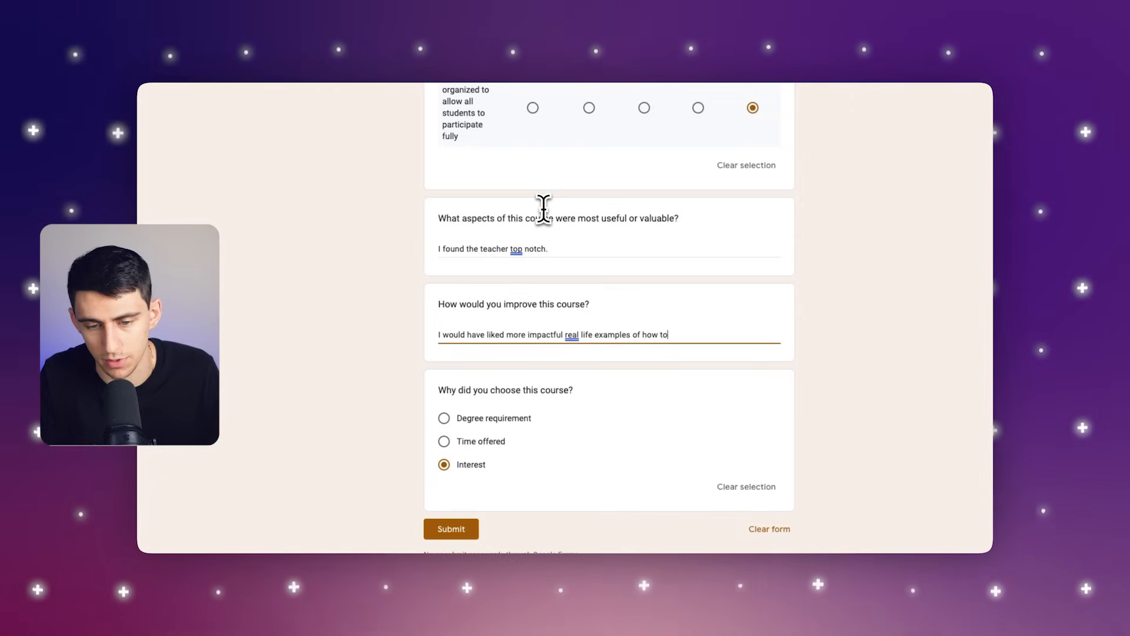
{"action": "type", "text": "implement Marketing into a business we would be running."}
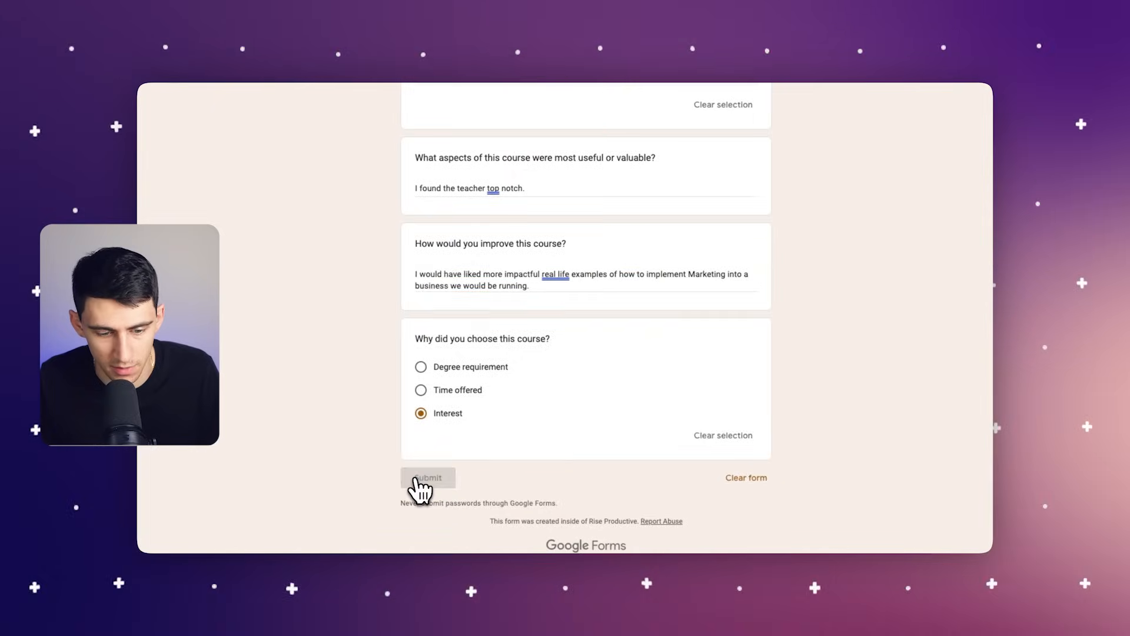
{"action": "left_click", "coordinate": [427, 478]}
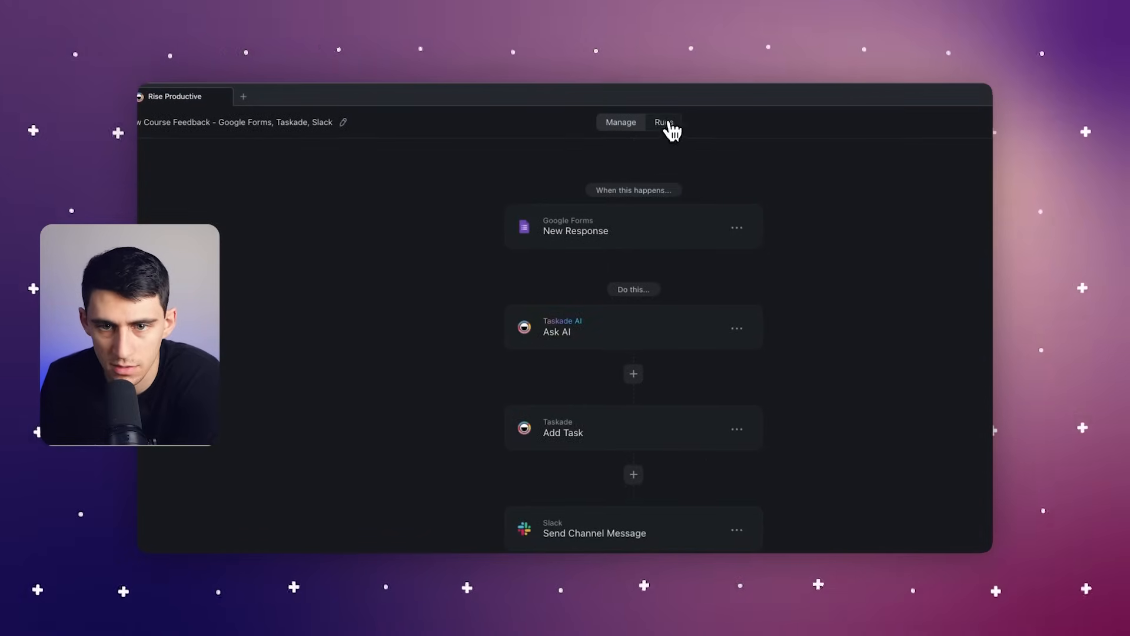
Check the Runs tab, open Documentation Project, and show its Automation triggers
{"action": "left_click", "coordinate": [663, 122]}
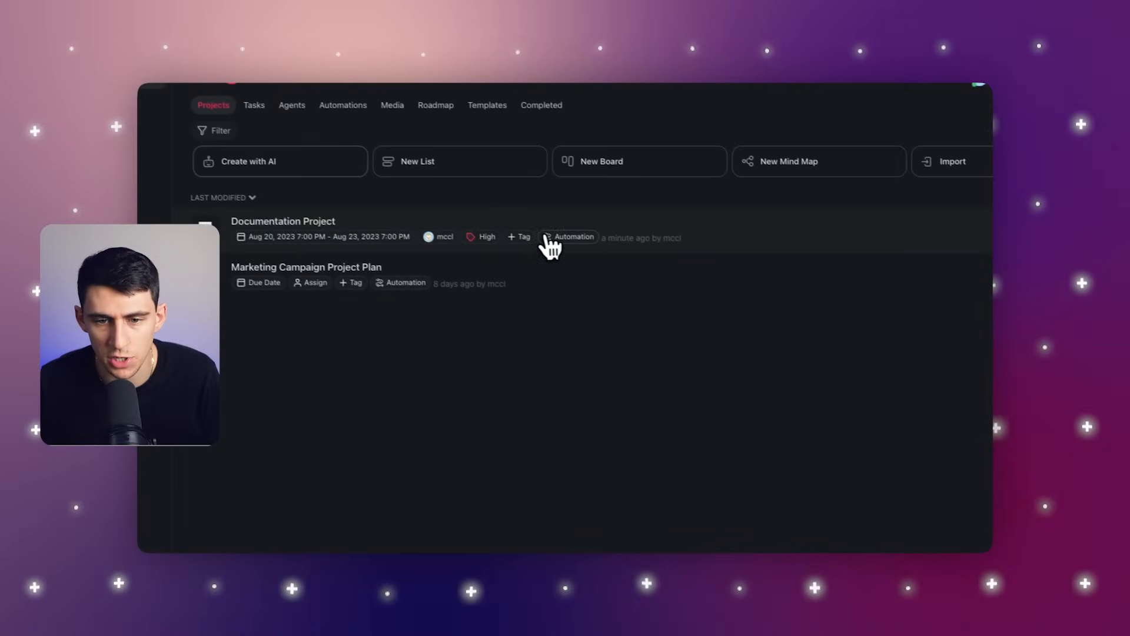
{"action": "left_click", "coordinate": [567, 237]}
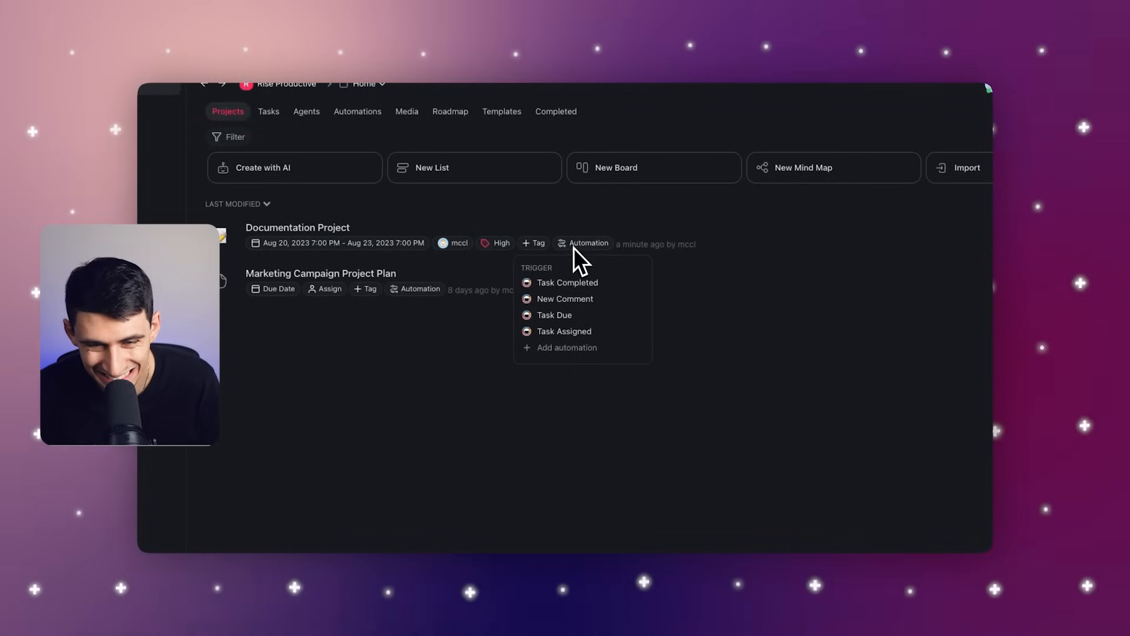
{"action": "left_click", "coordinate": [296, 227]}
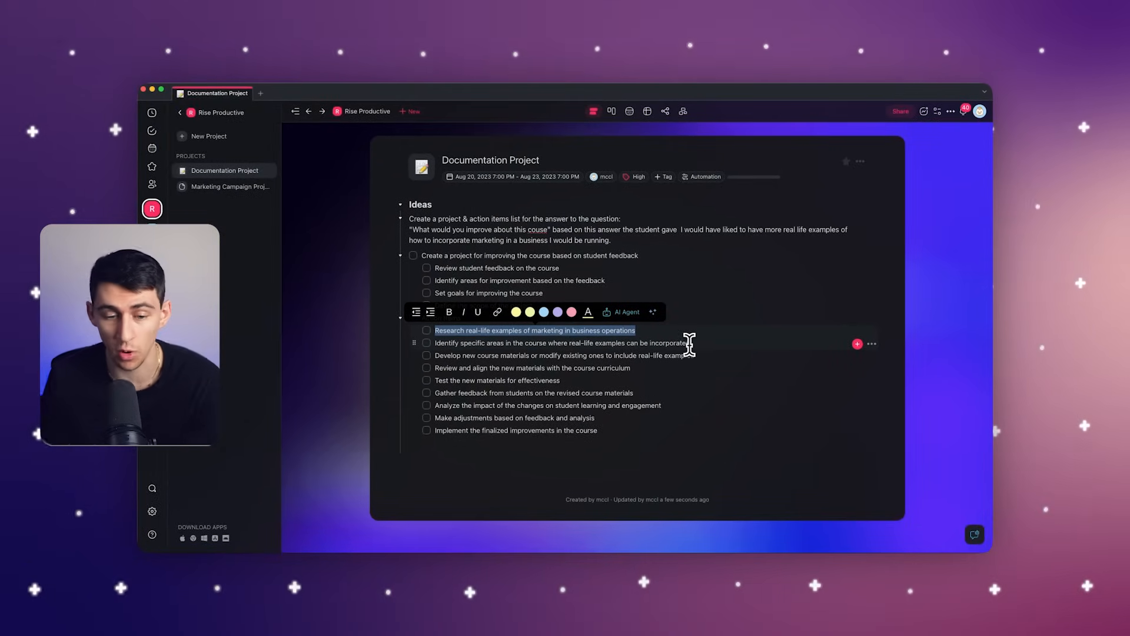
{"action": "left_click", "coordinate": [678, 162]}
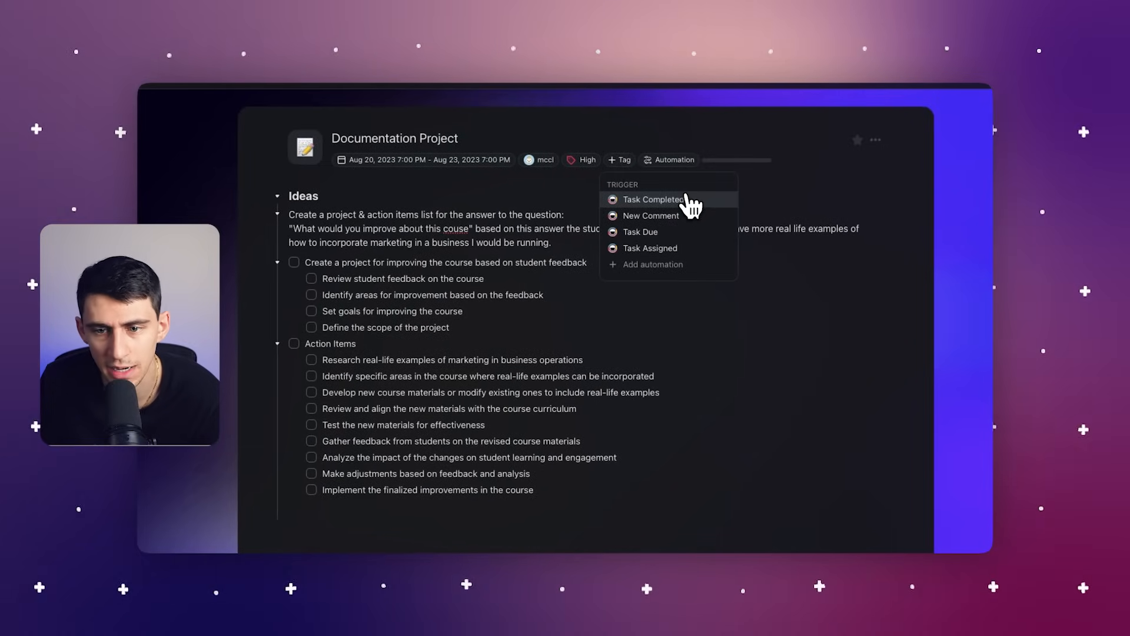
Create a Task Completed automation with a connected Slack step citing Task ID and Link To Node
{"action": "left_click", "coordinate": [652, 199]}
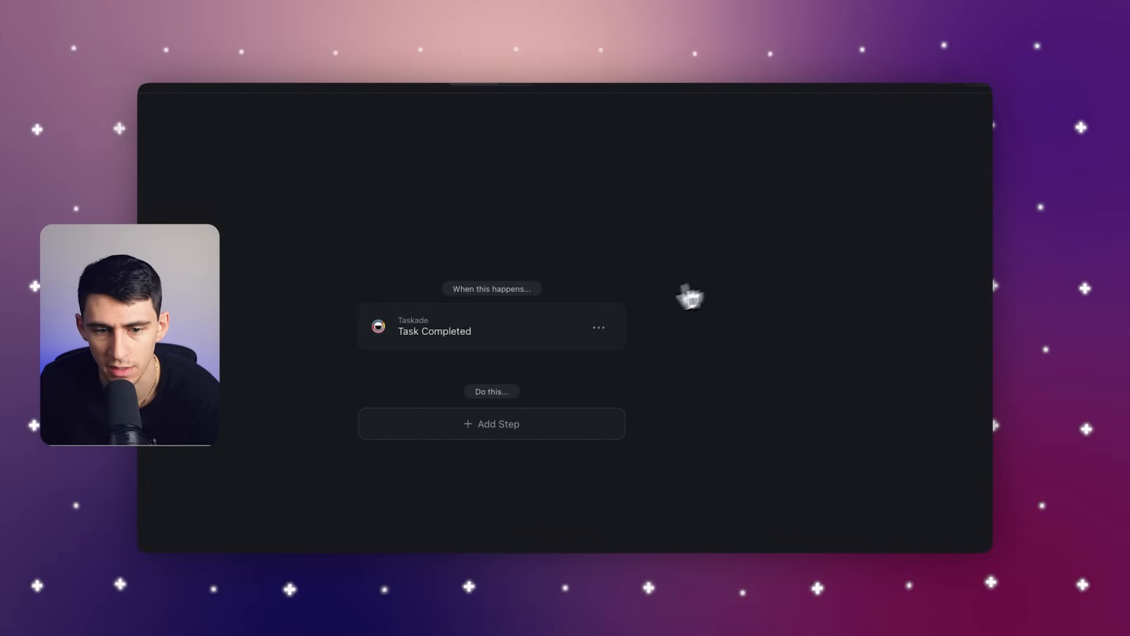
{"action": "left_click", "coordinate": [491, 423]}
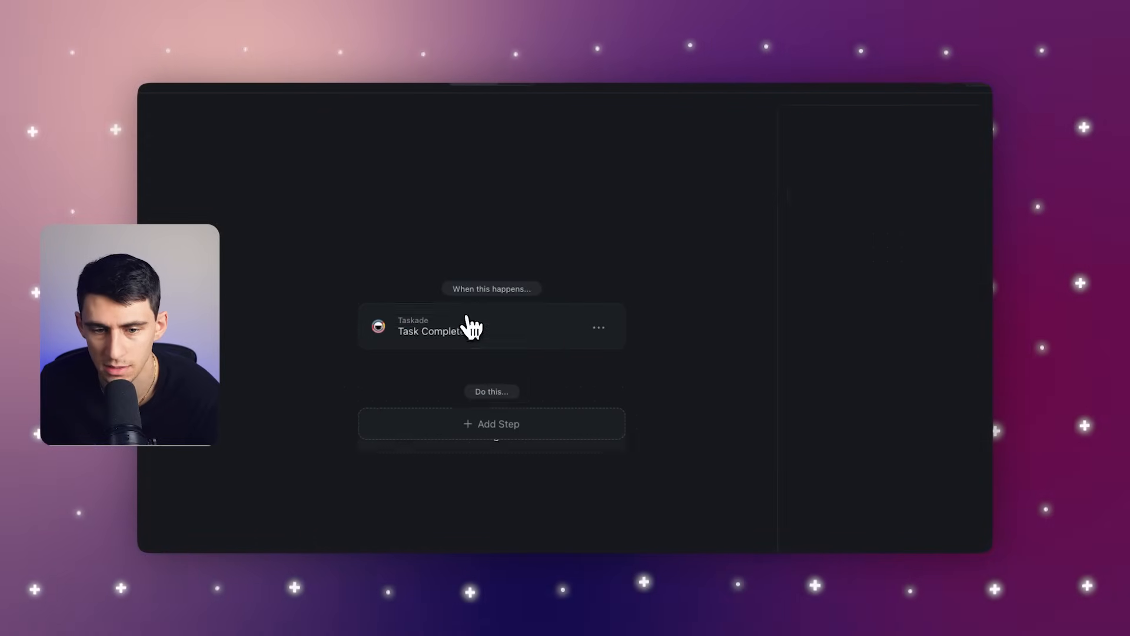
{"action": "left_click", "coordinate": [491, 424]}
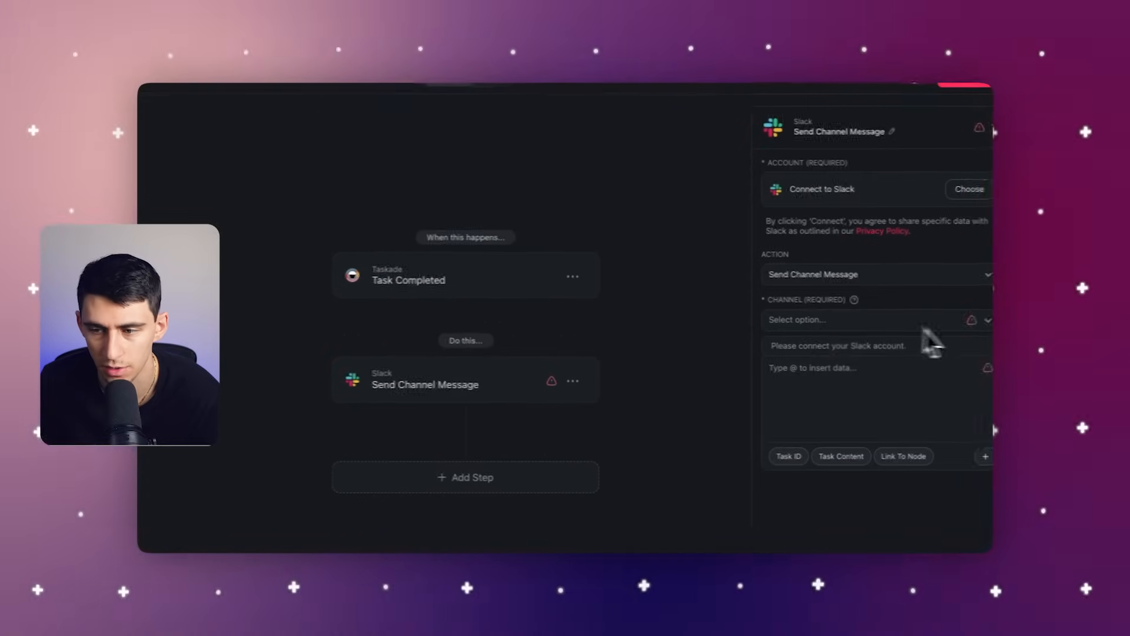
{"action": "left_click", "coordinate": [851, 320]}
{"action": "type", "text": "here! The task @"}
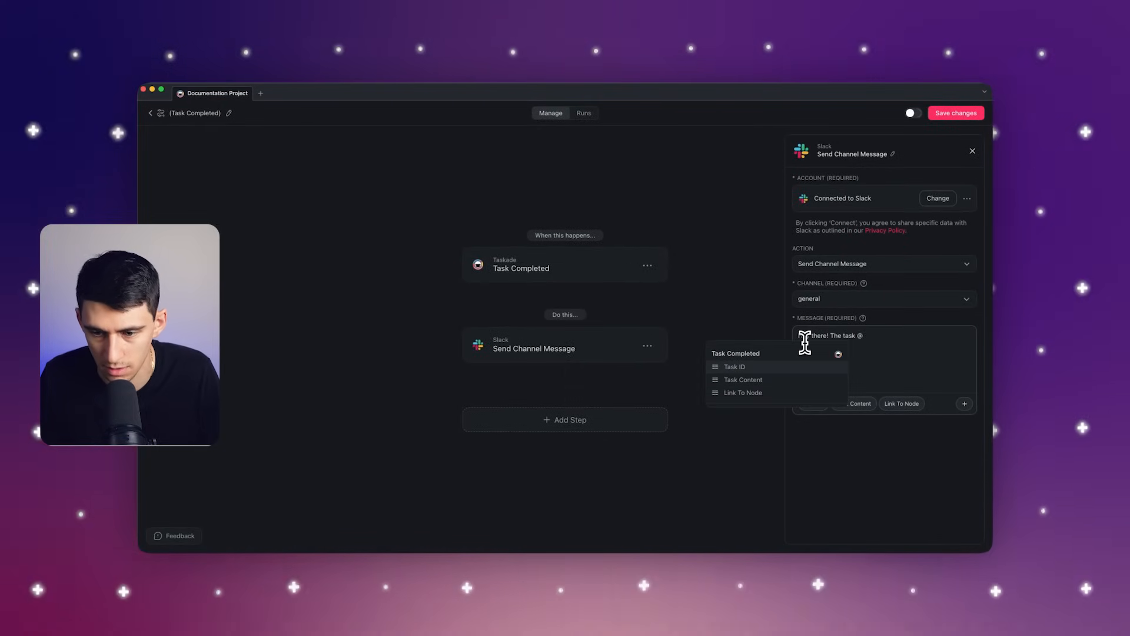
{"action": "left_click", "coordinate": [734, 366]}
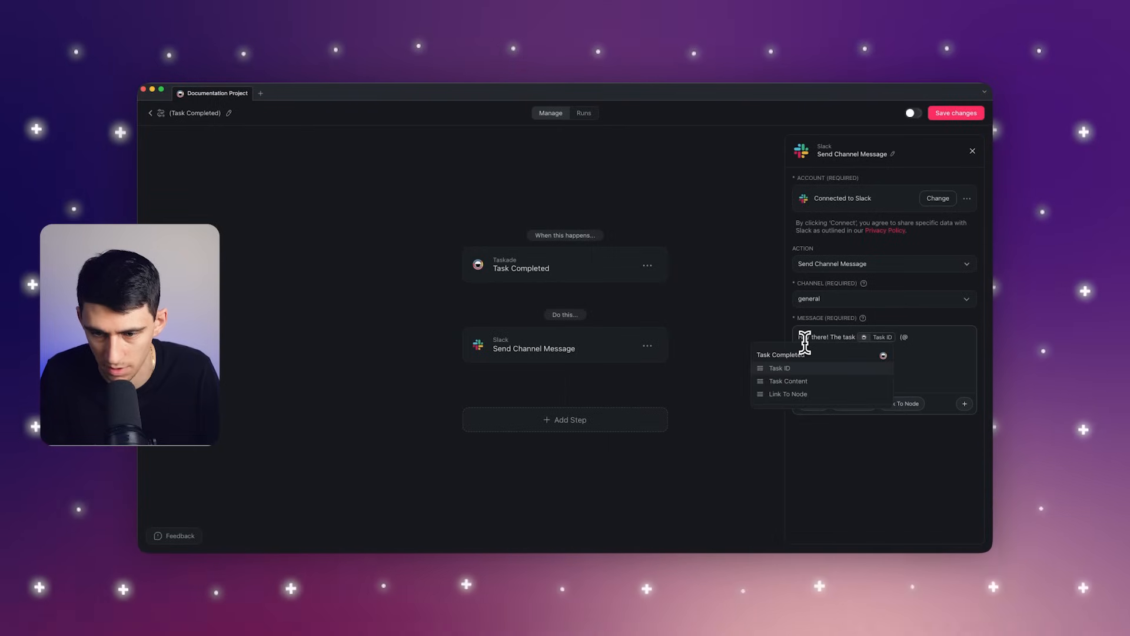
{"action": "left_click", "coordinate": [788, 394]}
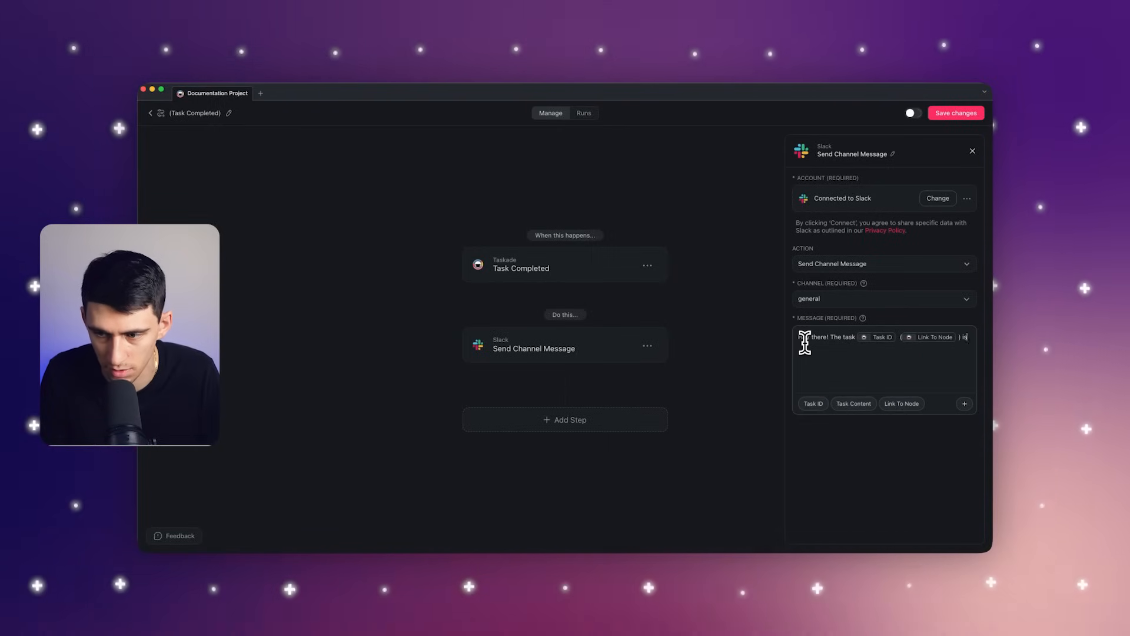